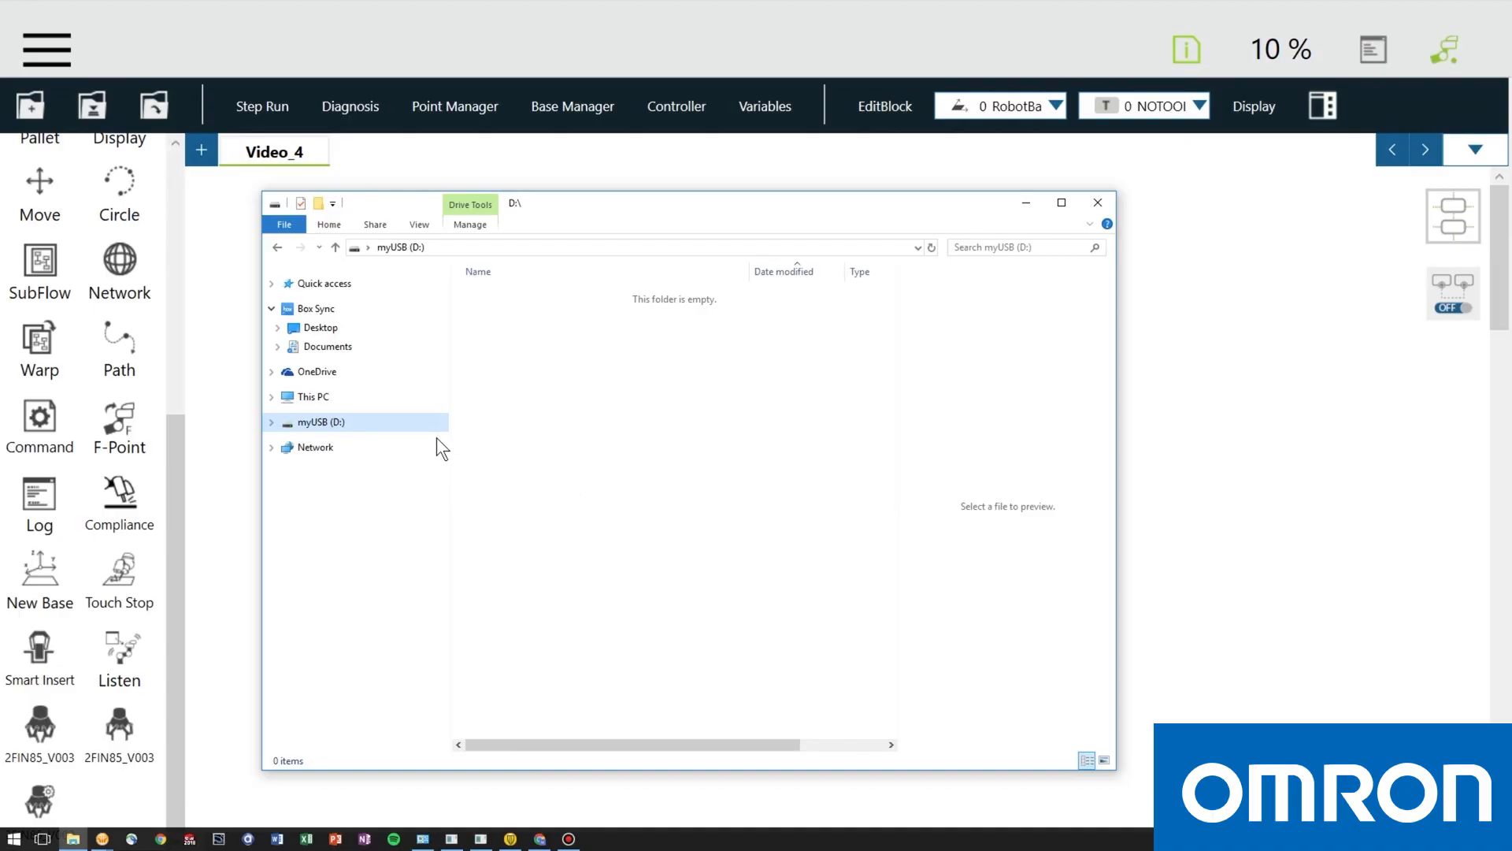
Format myUSB (D:) as NTFS with volume label TMROBOT and confirm erasing its contents.
{"action": "right_click", "coordinate": [320, 422]}
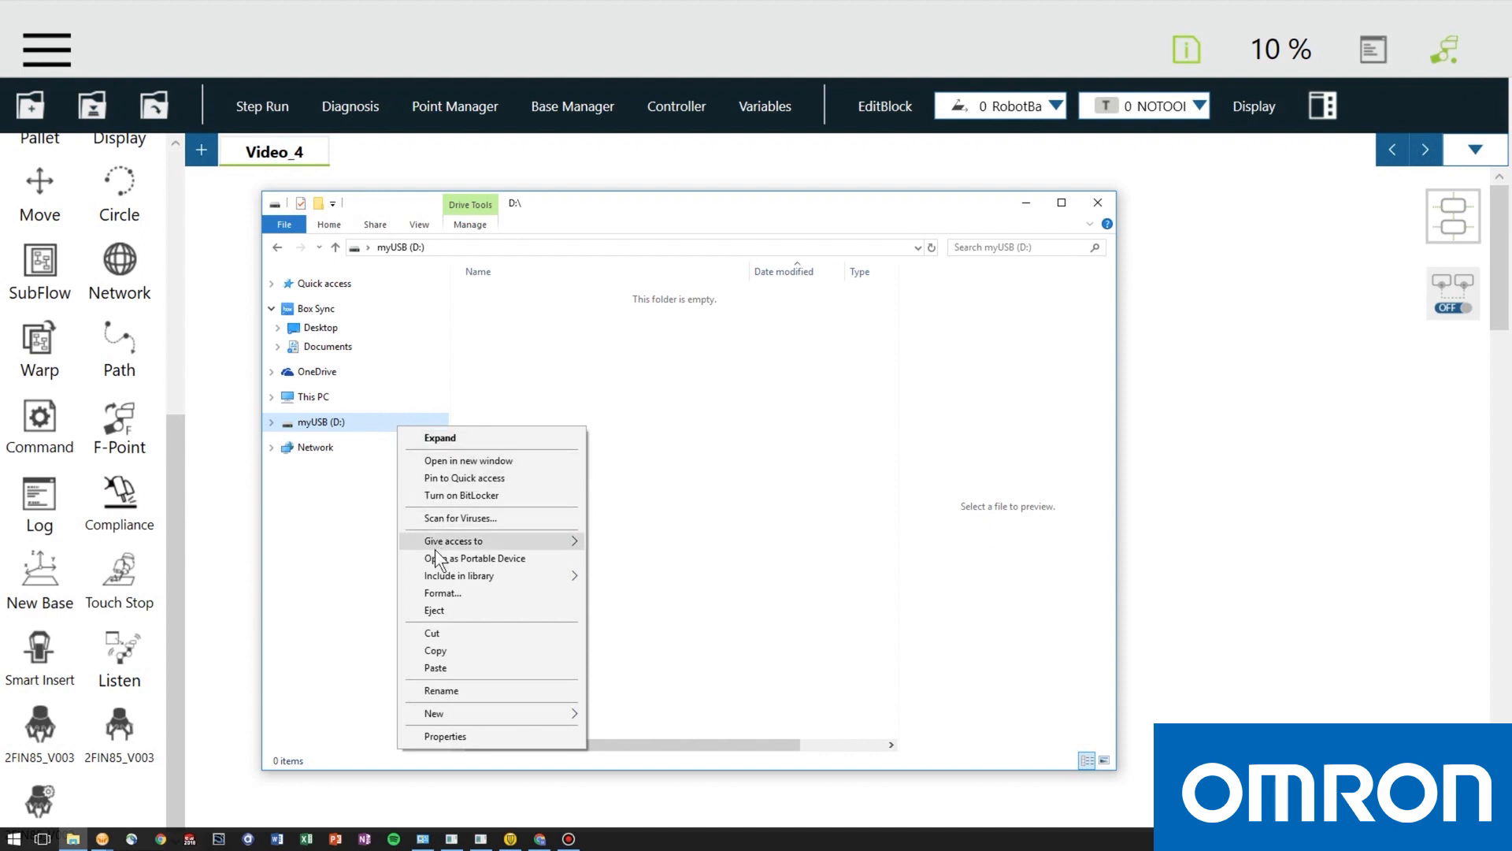
{"action": "left_click", "coordinate": [442, 592]}
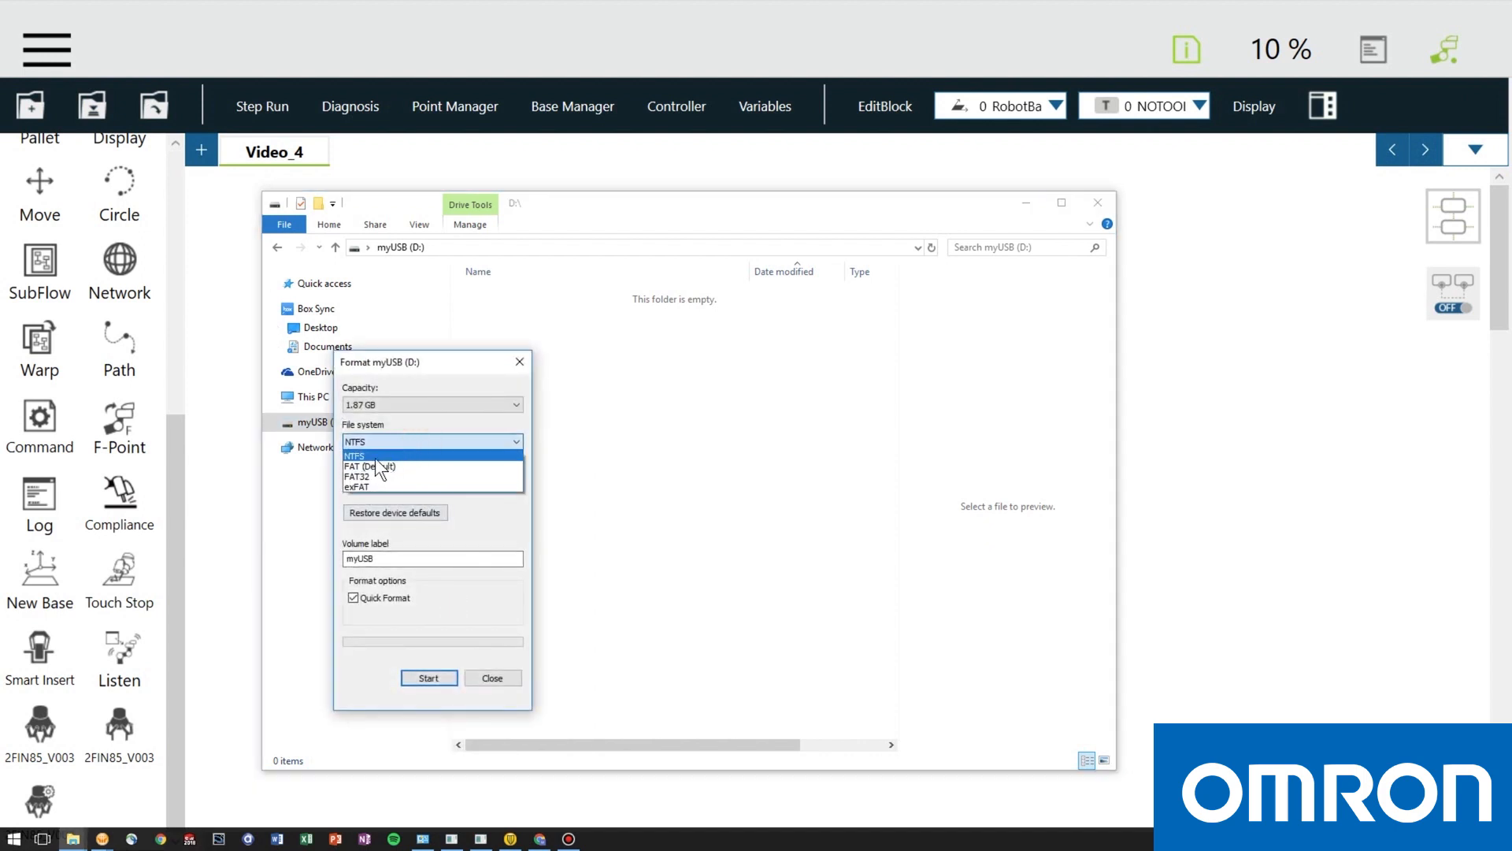
{"action": "left_click", "coordinate": [354, 453]}
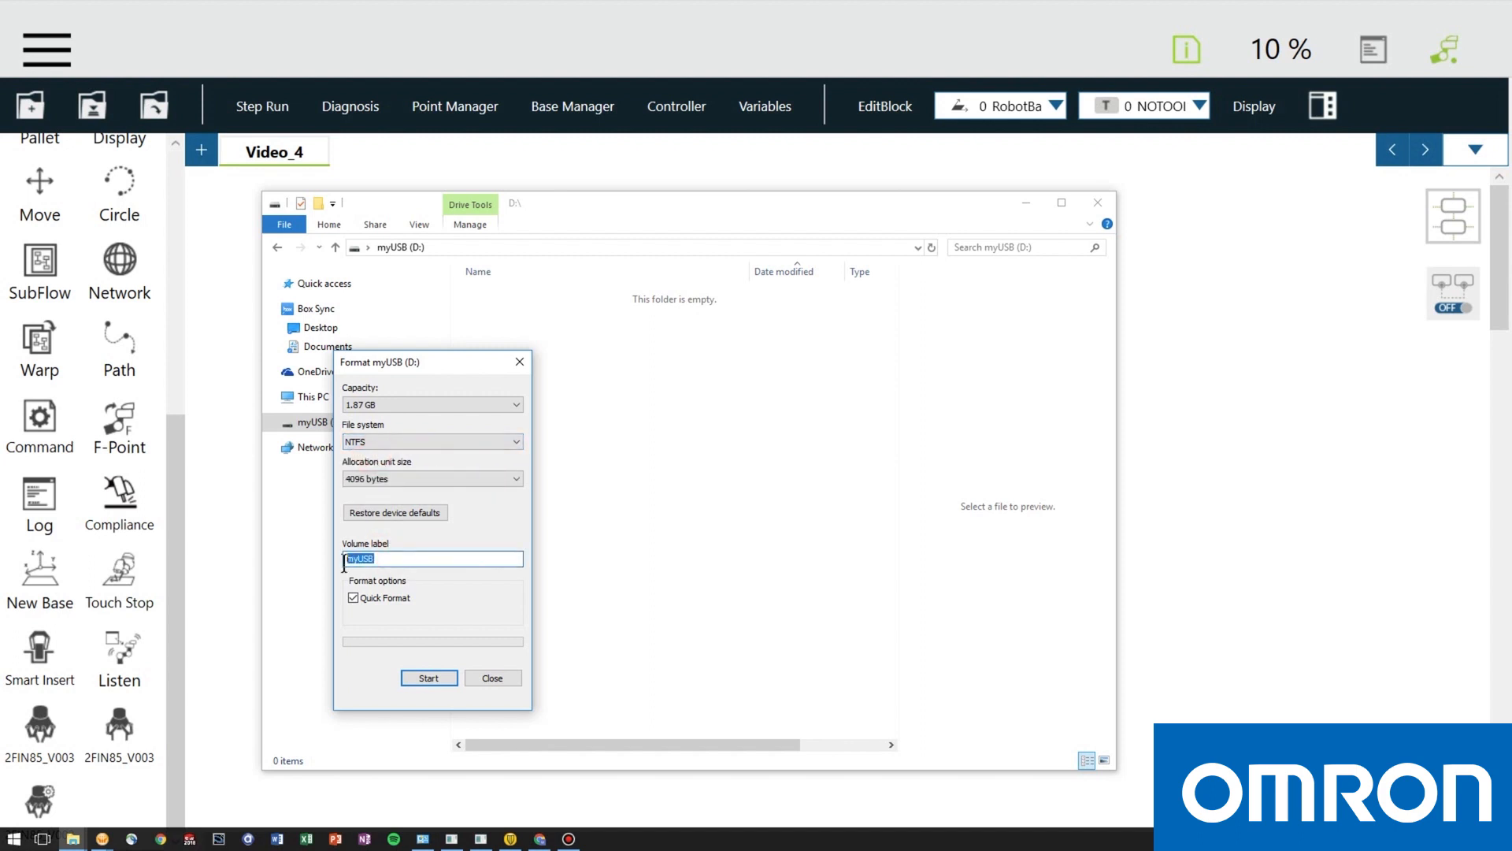
{"action": "type", "text": "TMROBOT"}
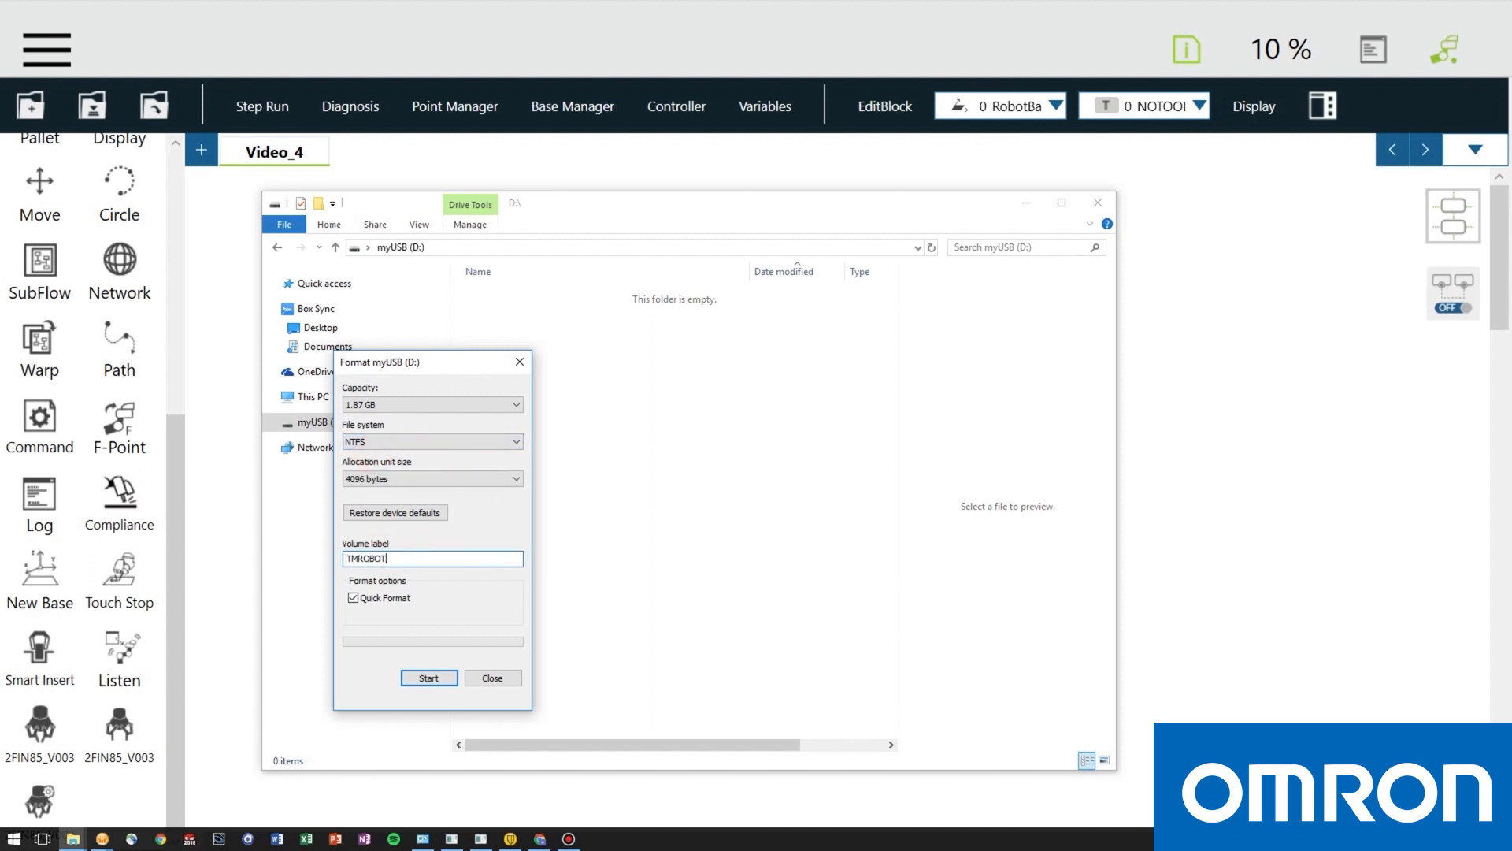
{"action": "left_click", "coordinate": [429, 677]}
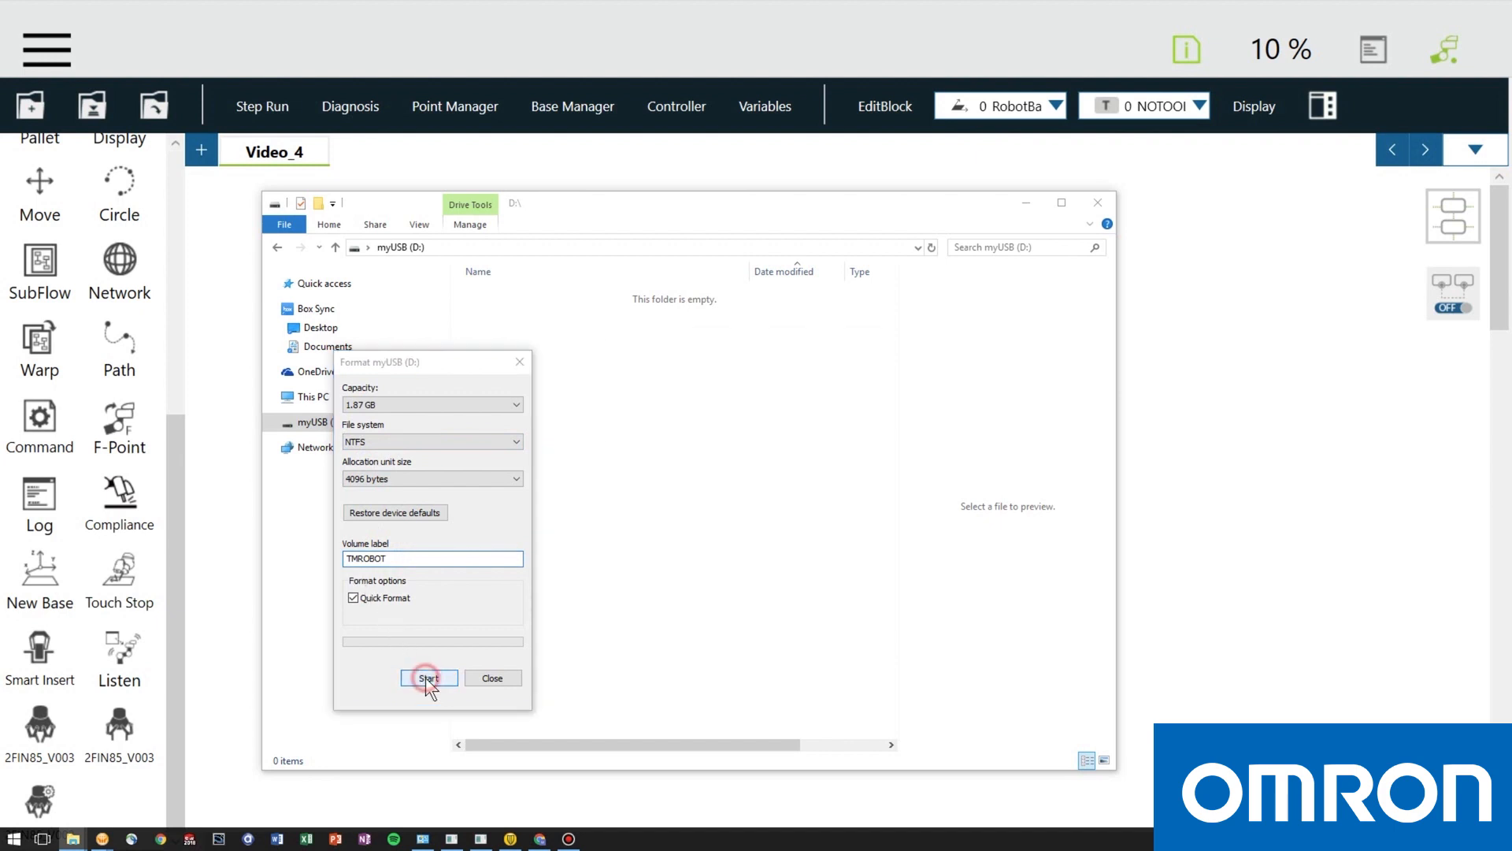
{"action": "left_click", "coordinate": [428, 677]}
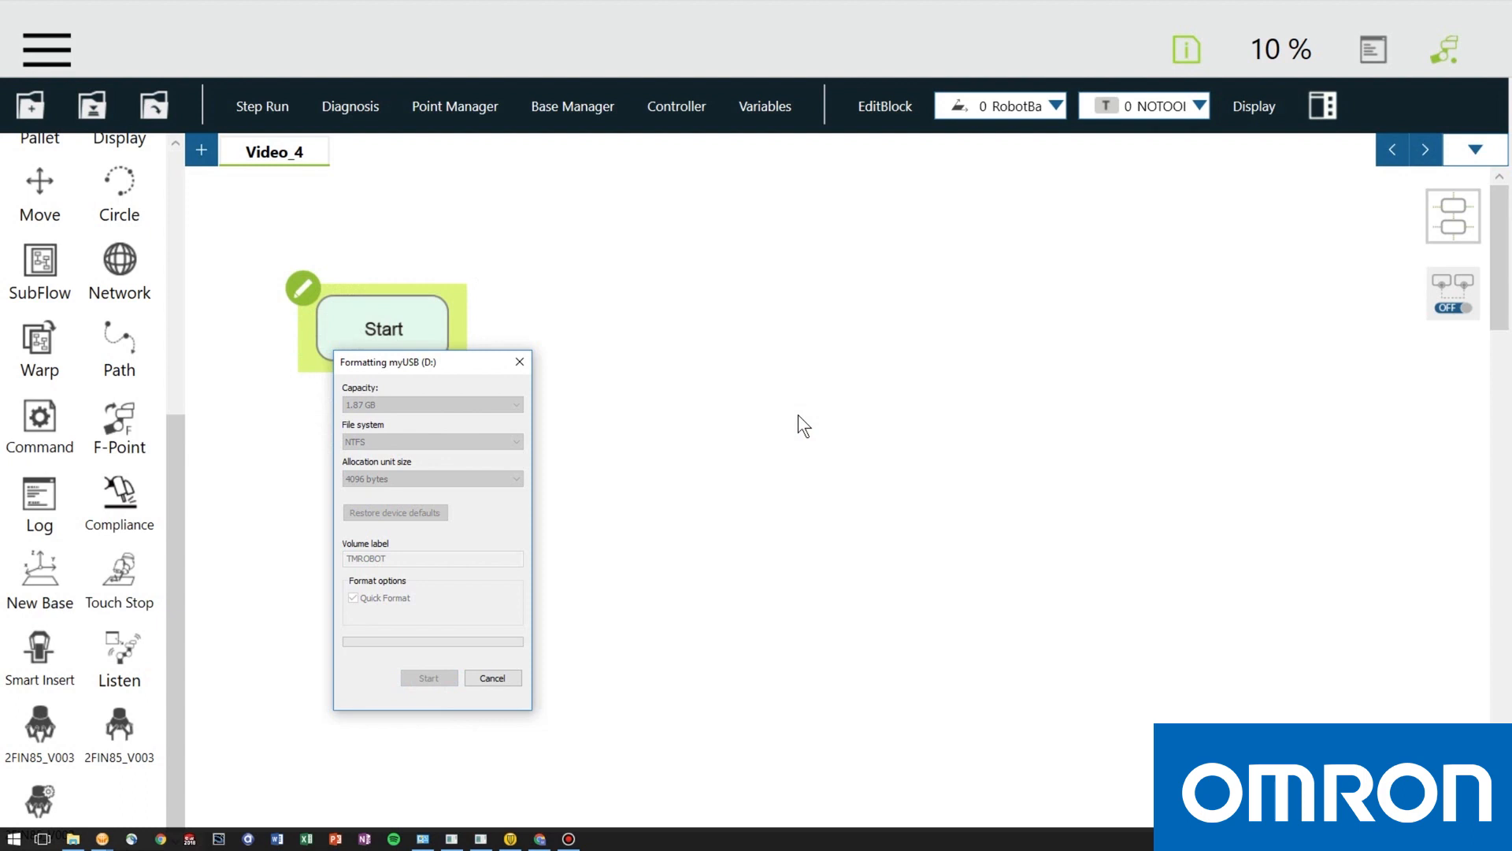
Extract the Robotiq gripper .rar via 7-Zip into Downloads and copy TM_export onto TMROBOT (D:).
{"action": "right_click", "coordinate": [578, 562]}
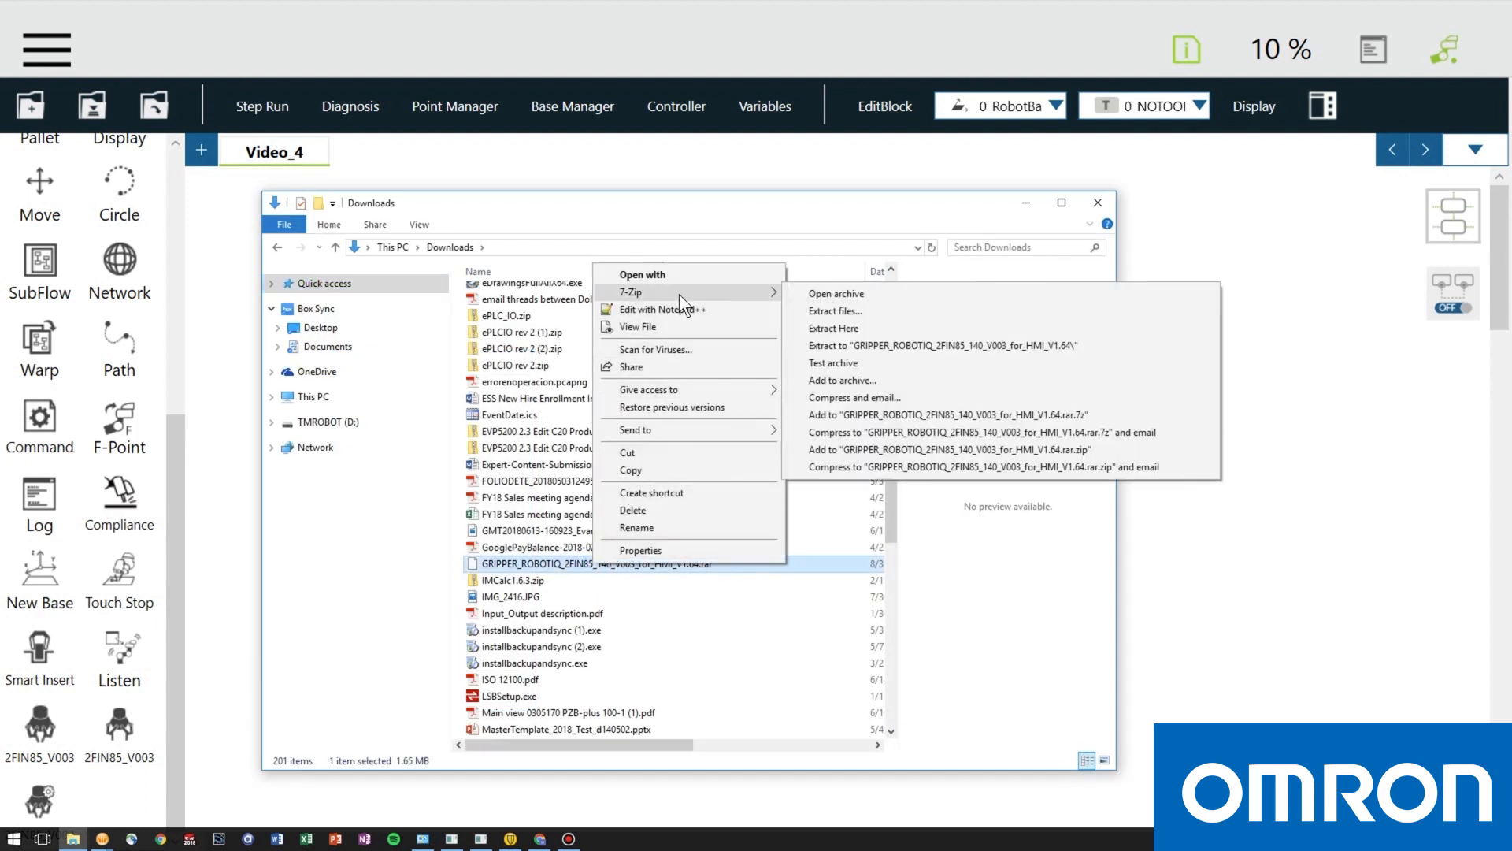
{"action": "left_click", "coordinate": [834, 310]}
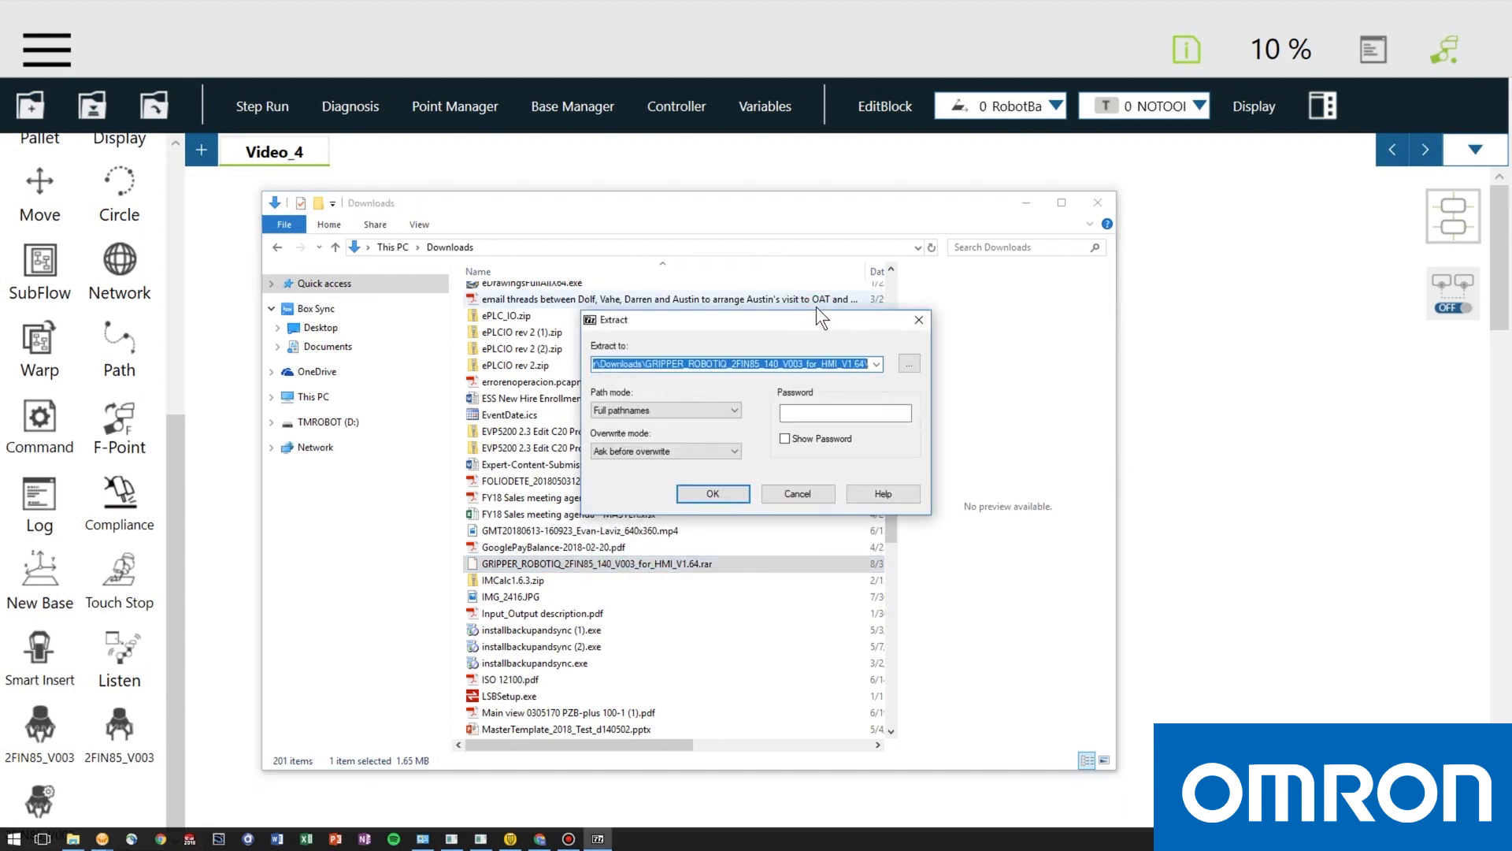
{"action": "left_click", "coordinate": [712, 493]}
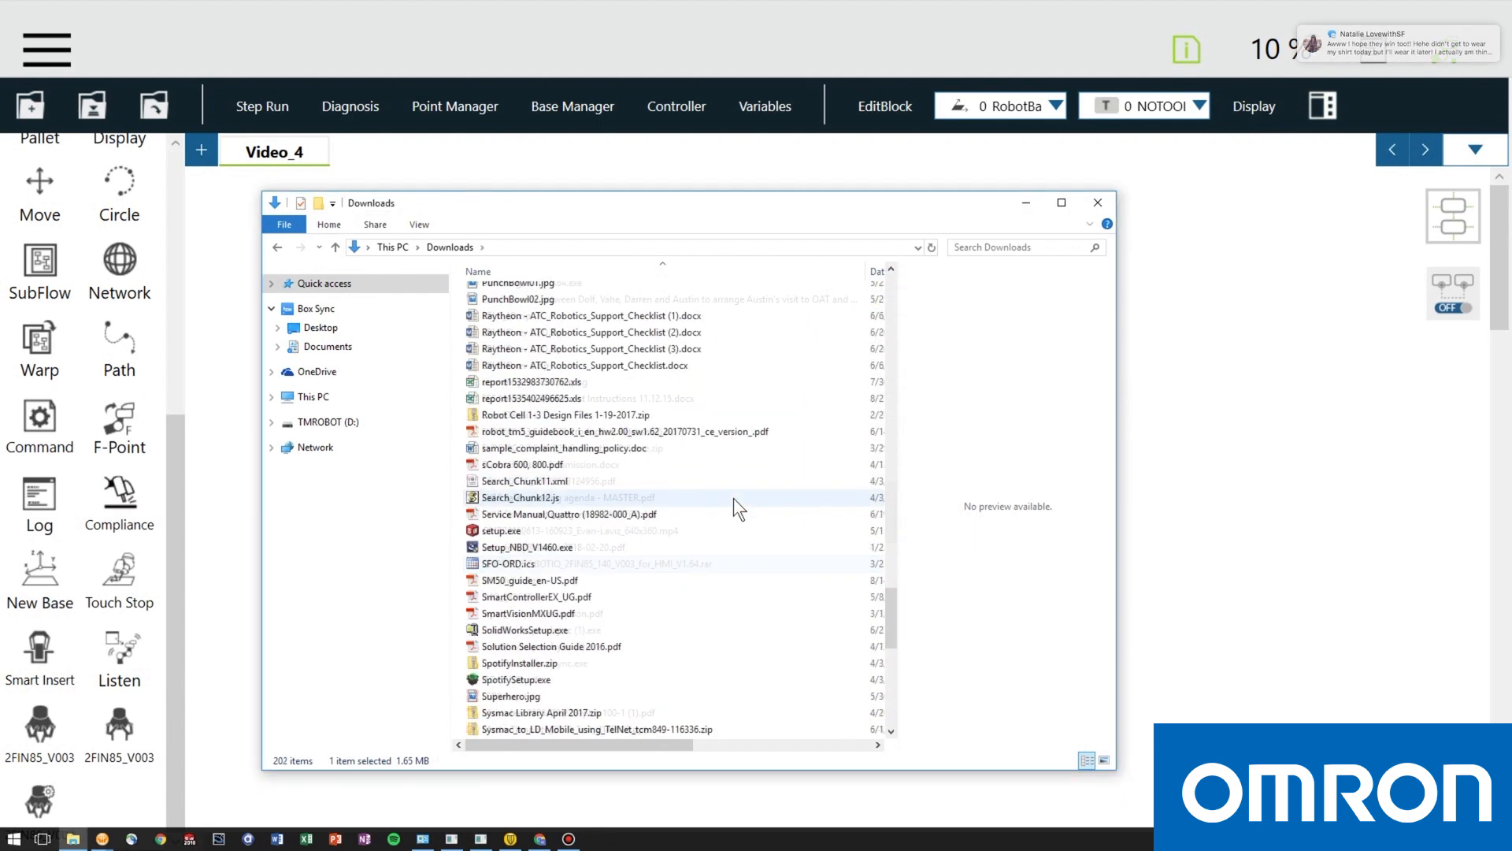
{"action": "scroll", "scroll_direction": "down", "scroll_amount": 3}
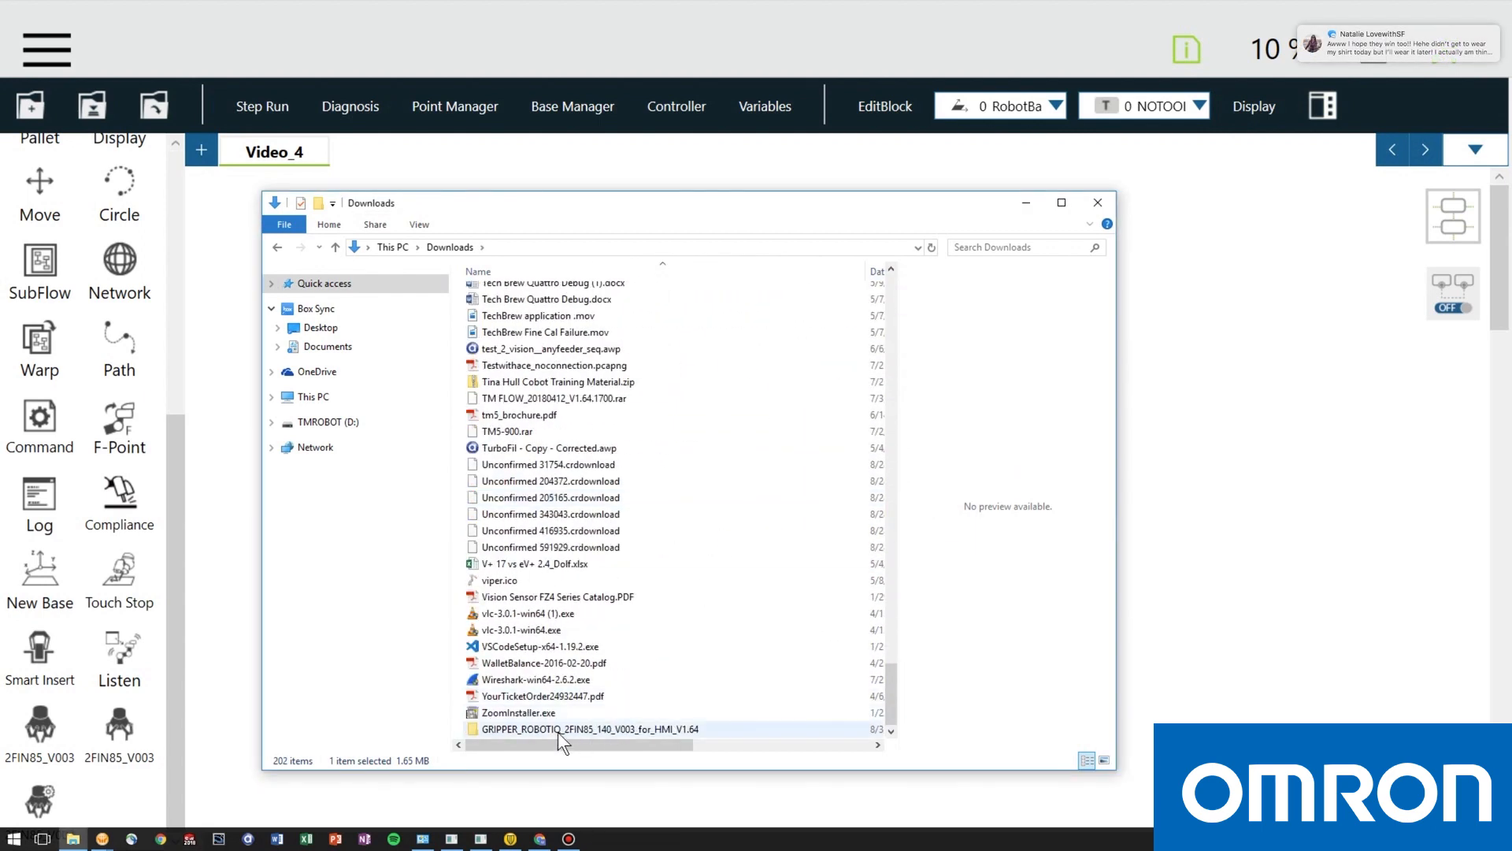
{"action": "mouse_move", "coordinate": [555, 727]}
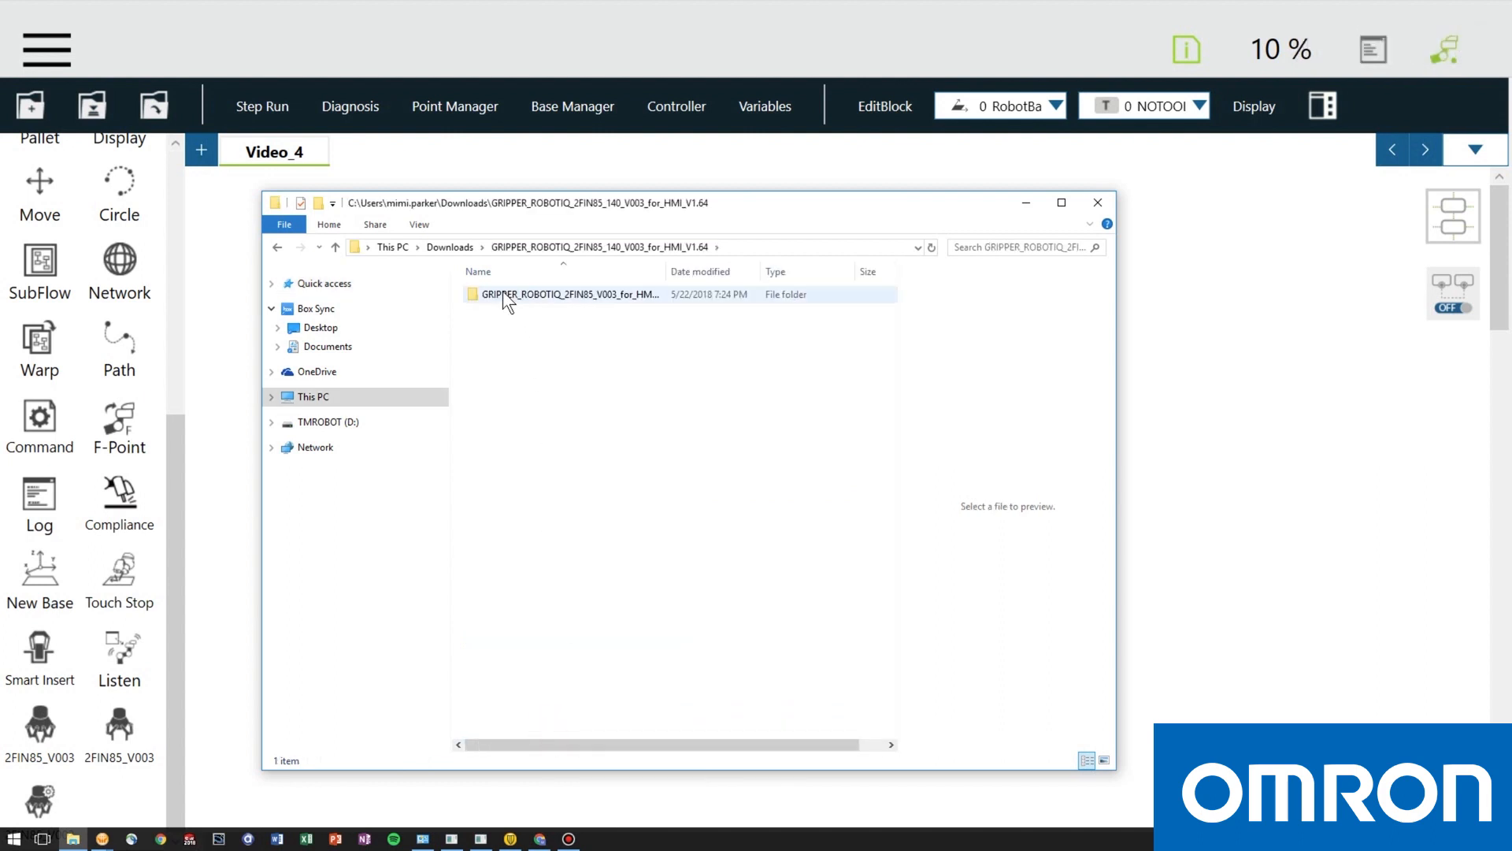
{"action": "double_click", "coordinate": [564, 294]}
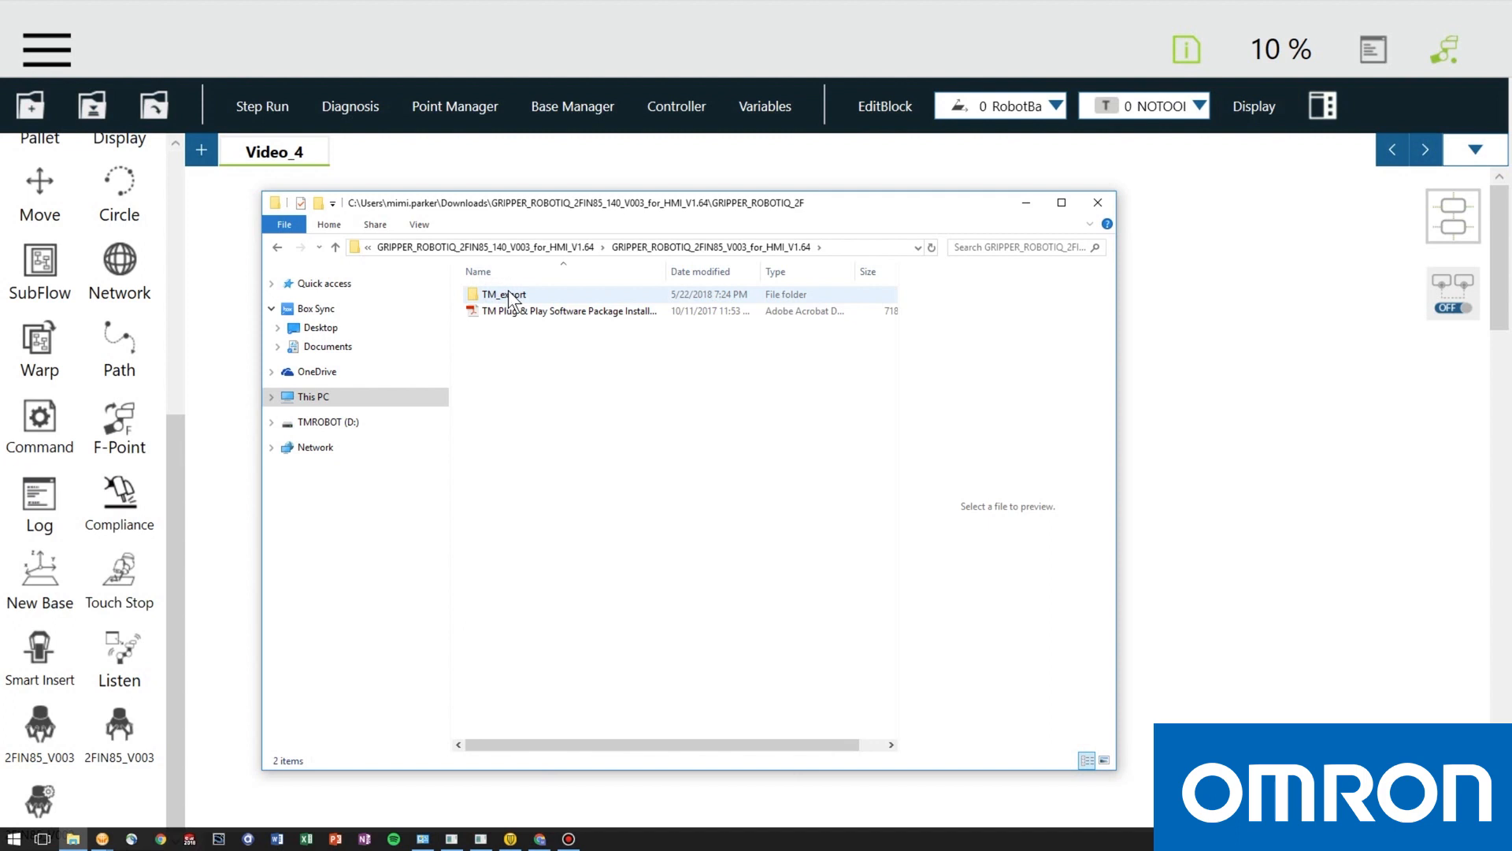
{"action": "left_click_drag", "start_coordinate": [499, 295], "coordinate": [333, 422]}
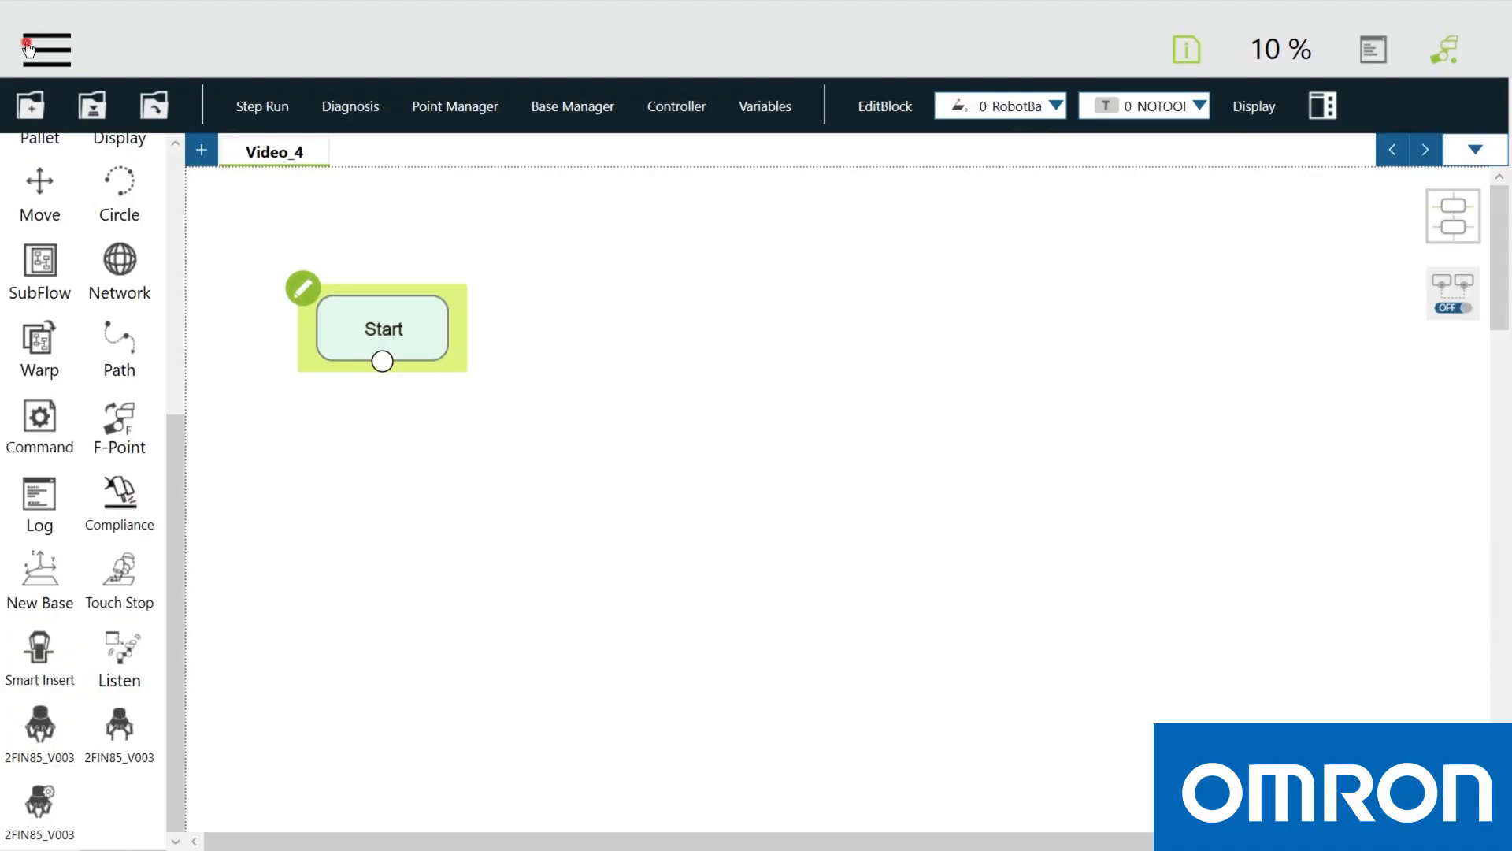
In System Setting > Import/Export, choose TMComponent import and select the 2FIN85 gripper zip files.
{"action": "left_click", "coordinate": [44, 49]}
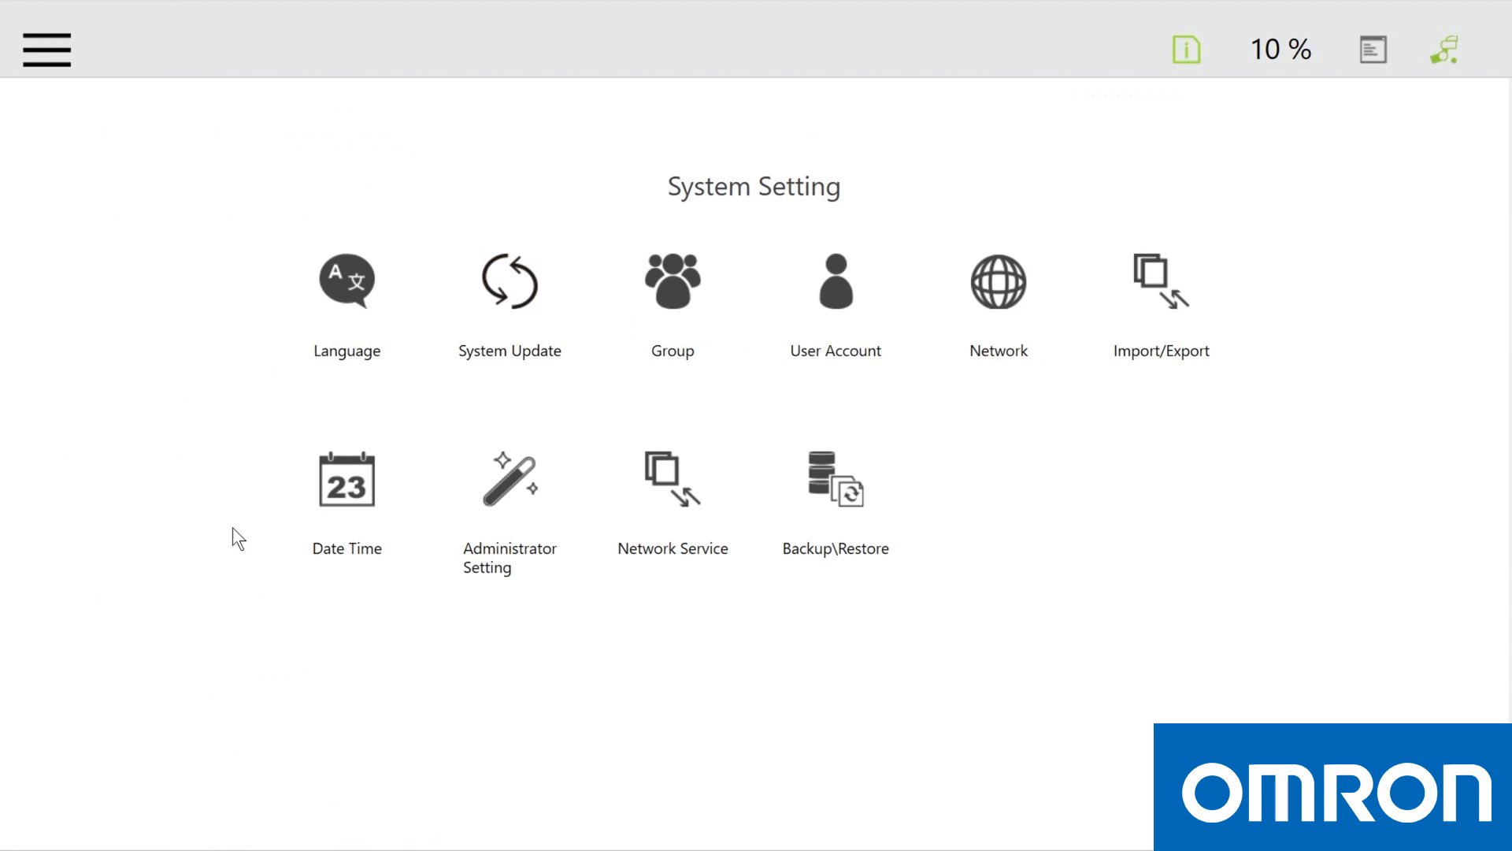
{"action": "left_click", "coordinate": [1160, 282]}
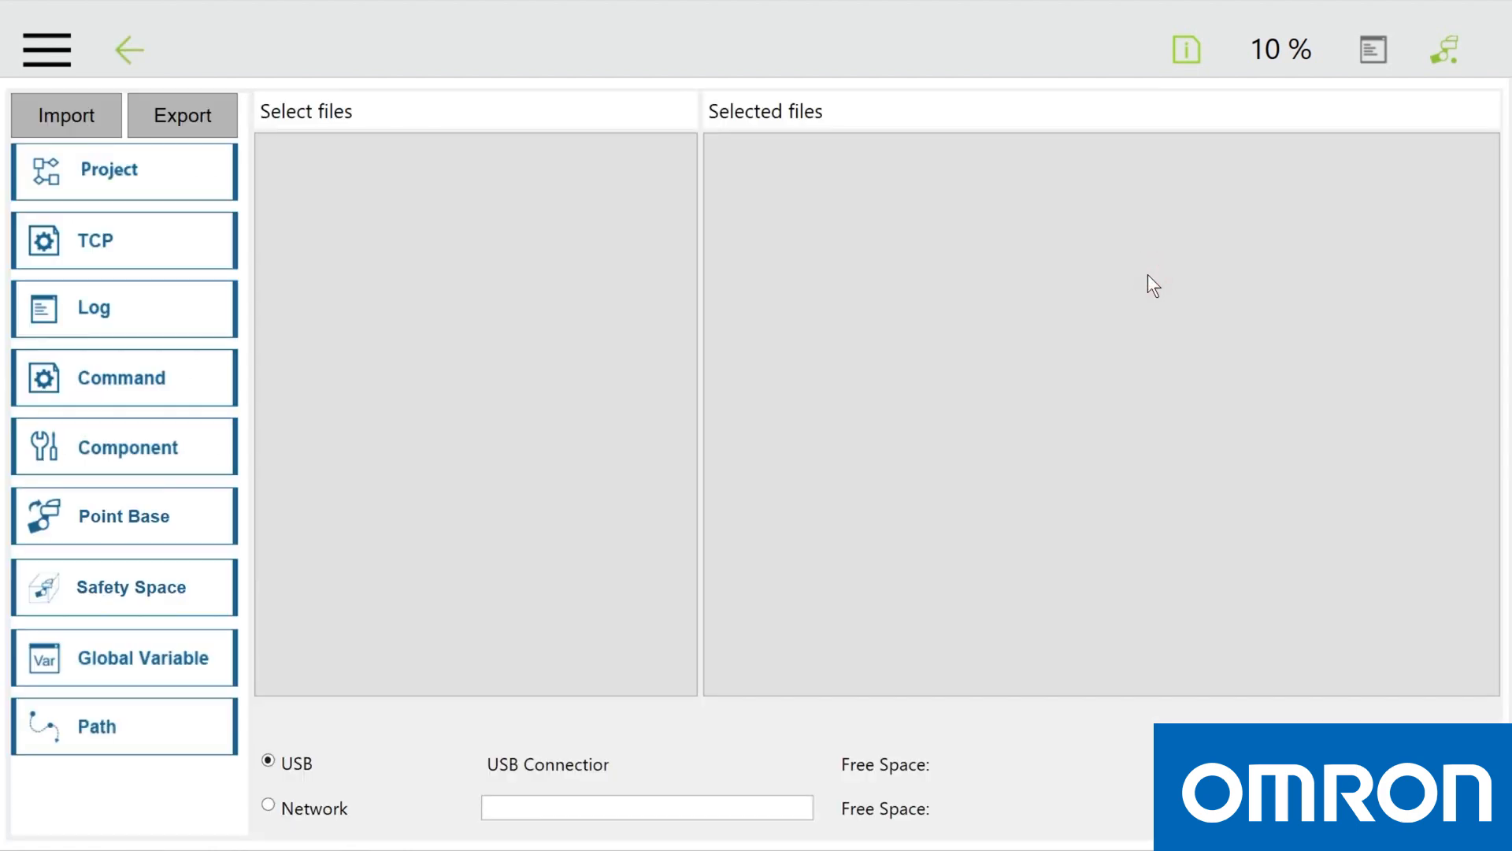
{"action": "left_click", "coordinate": [66, 115]}
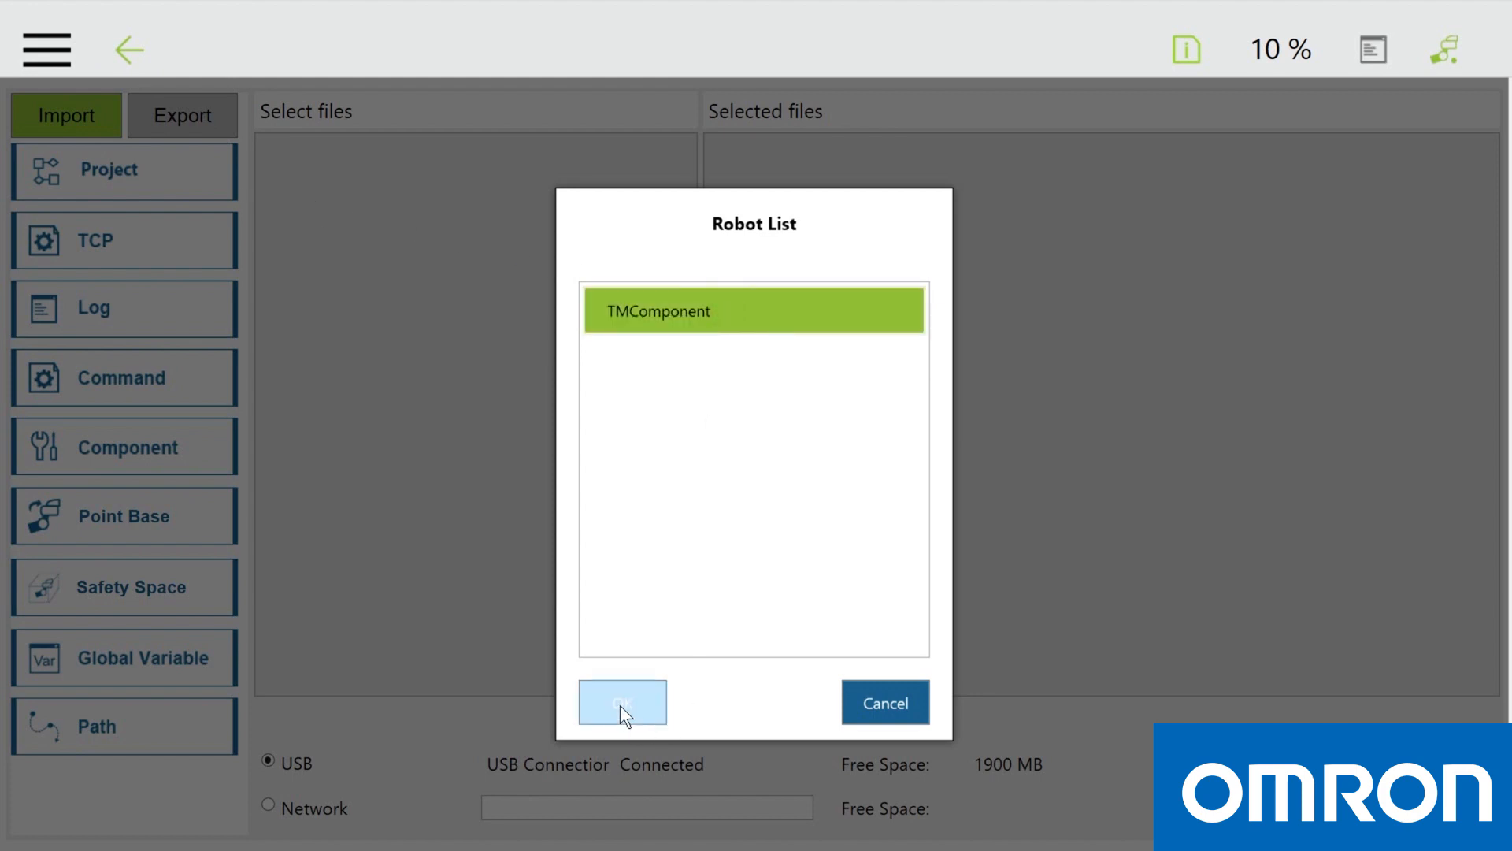
{"action": "left_click", "coordinate": [622, 701]}
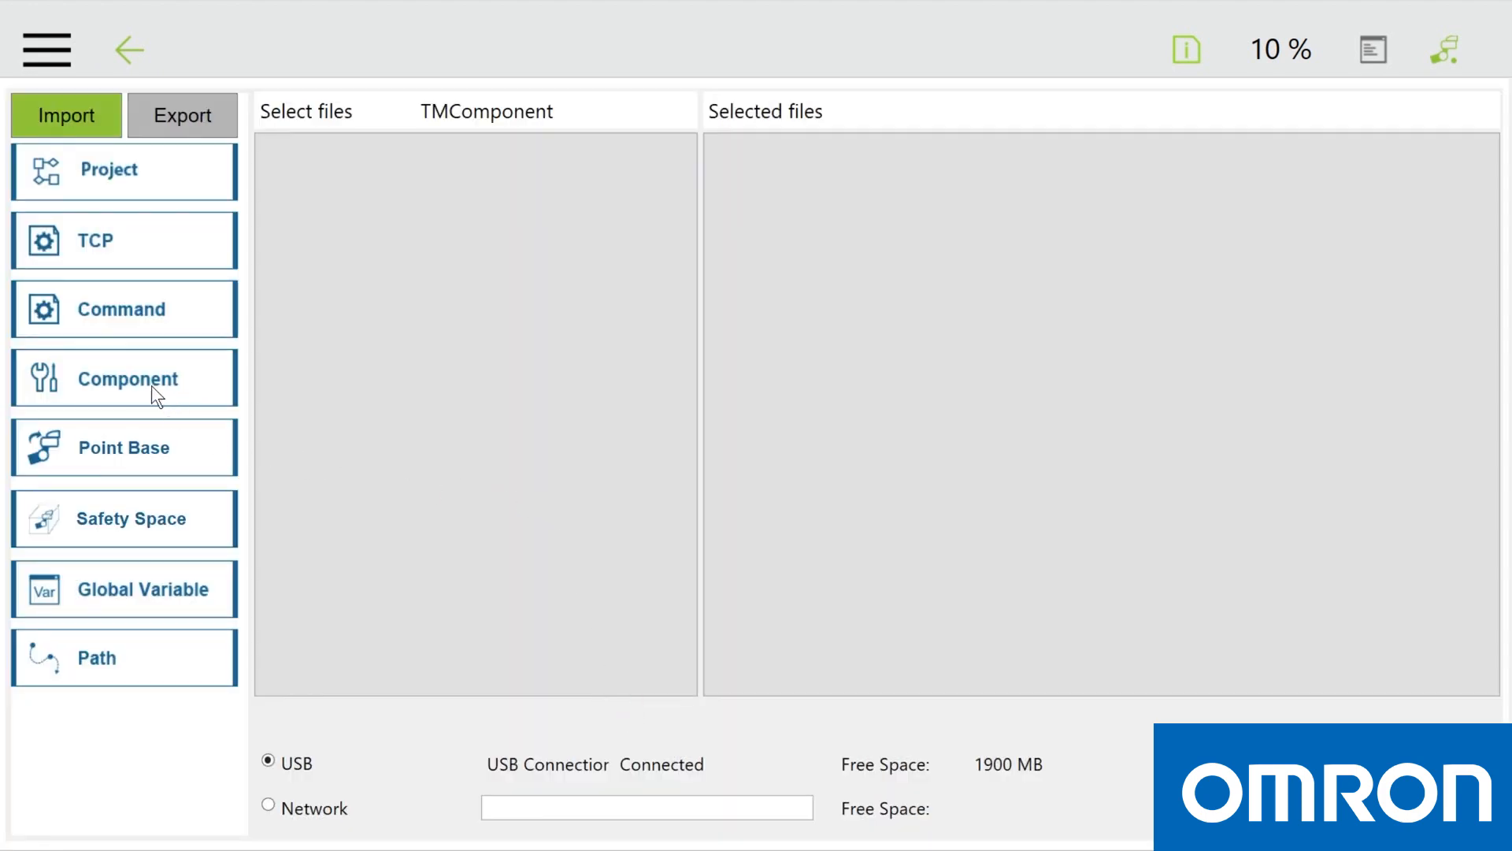
{"action": "left_click", "coordinate": [126, 378]}
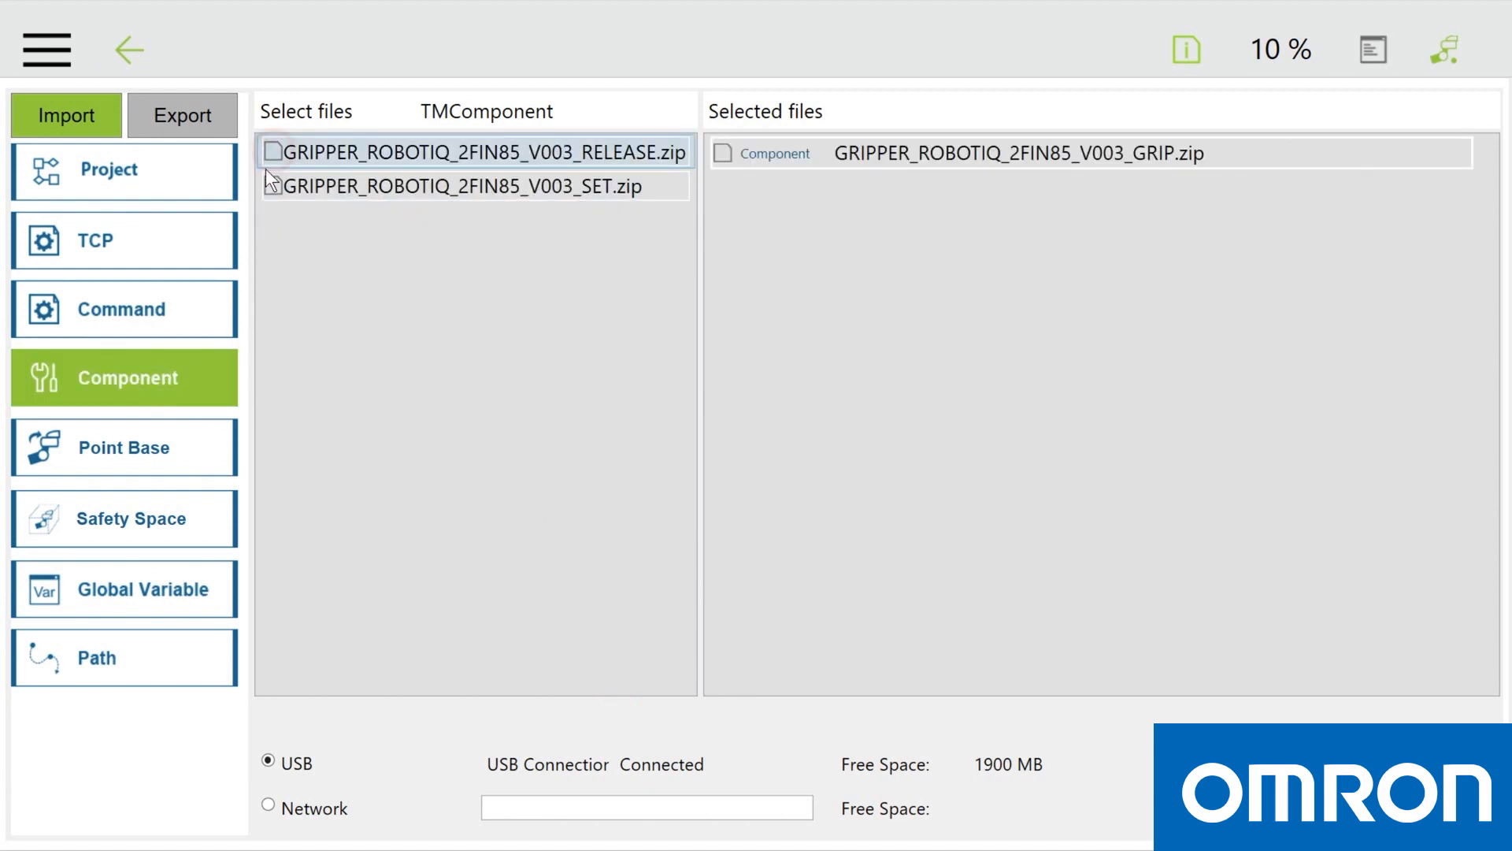
{"action": "left_click", "coordinate": [473, 153]}
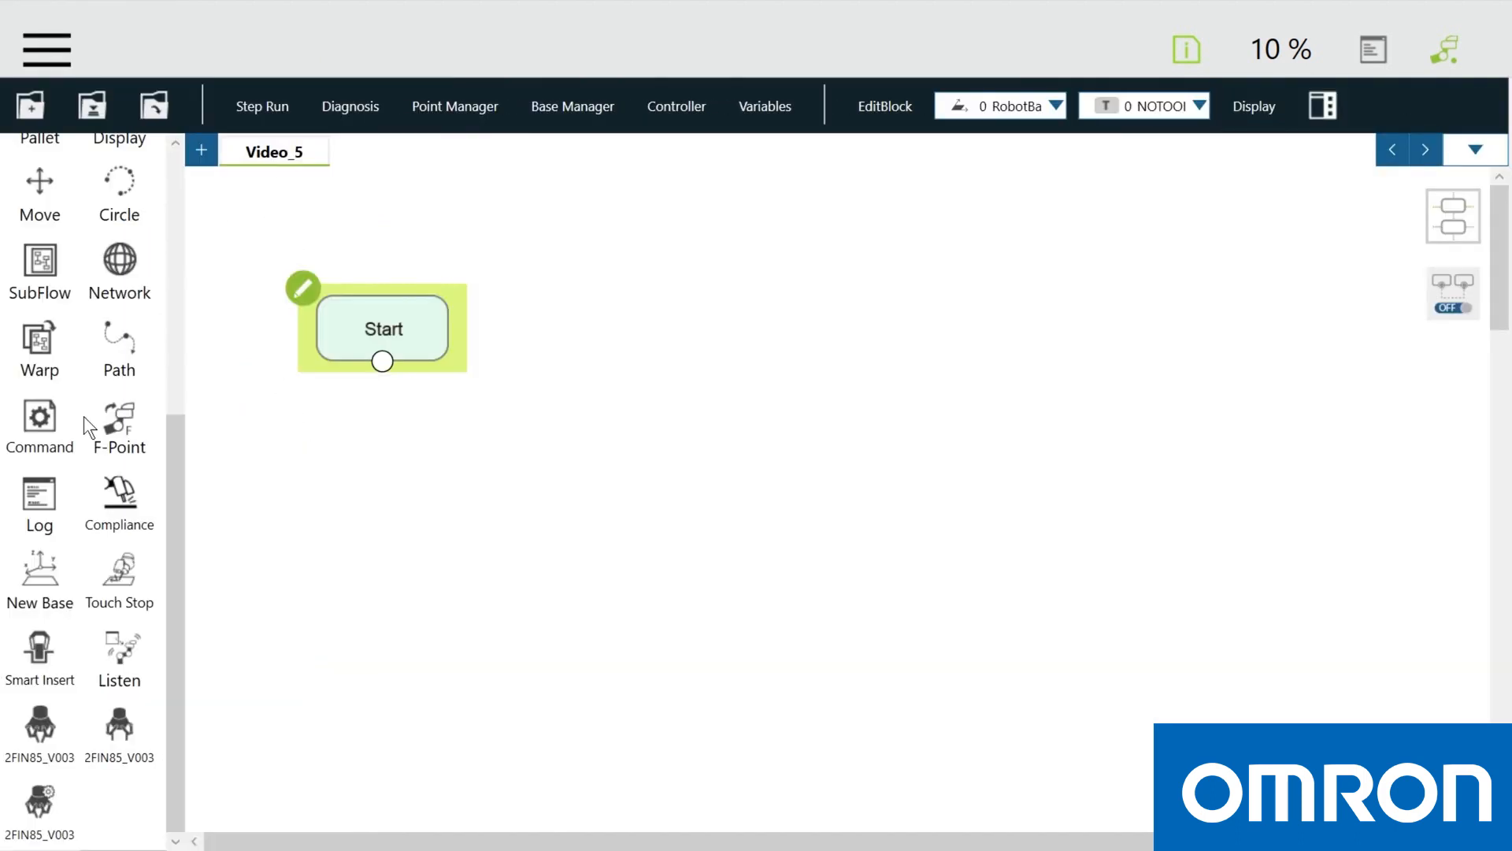
Create the new Video_4 project and place the 2FIN85_V003 set node onto the flow canvas.
{"action": "left_click", "coordinate": [31, 104]}
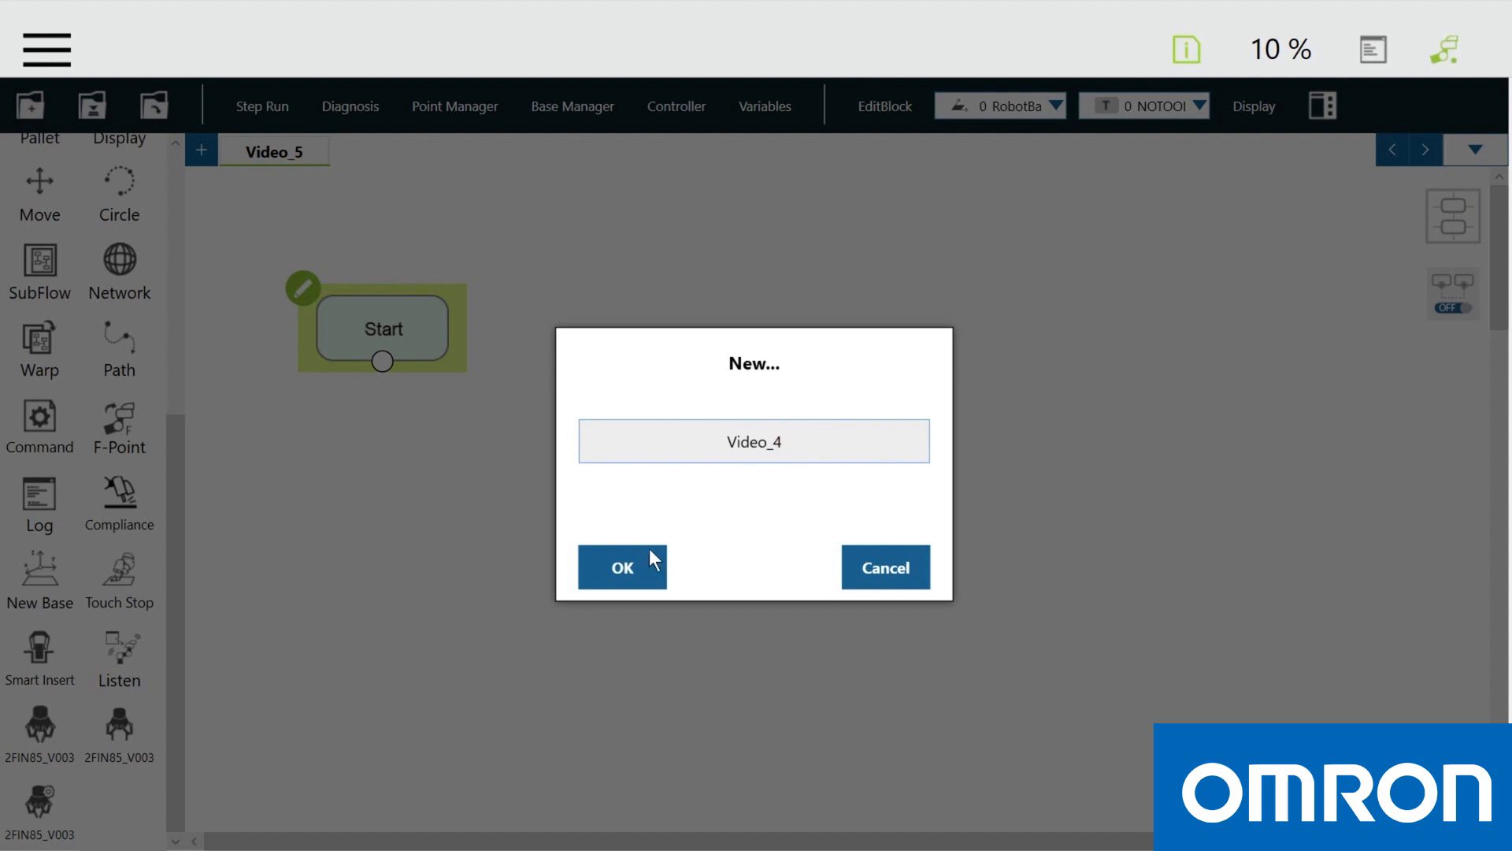
{"action": "left_click", "coordinate": [621, 567]}
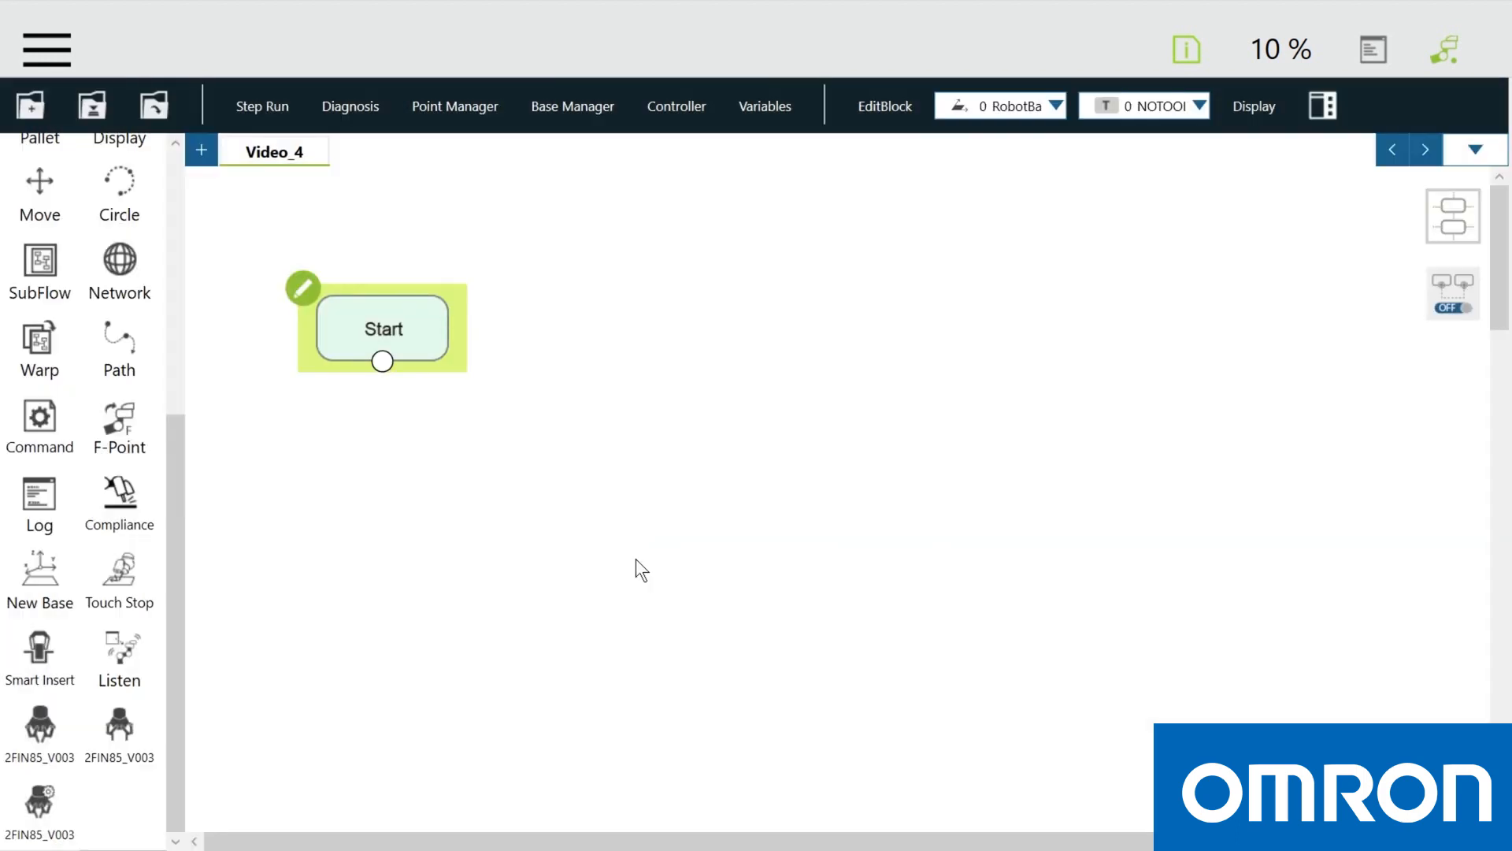
{"action": "mouse_move", "coordinate": [82, 795]}
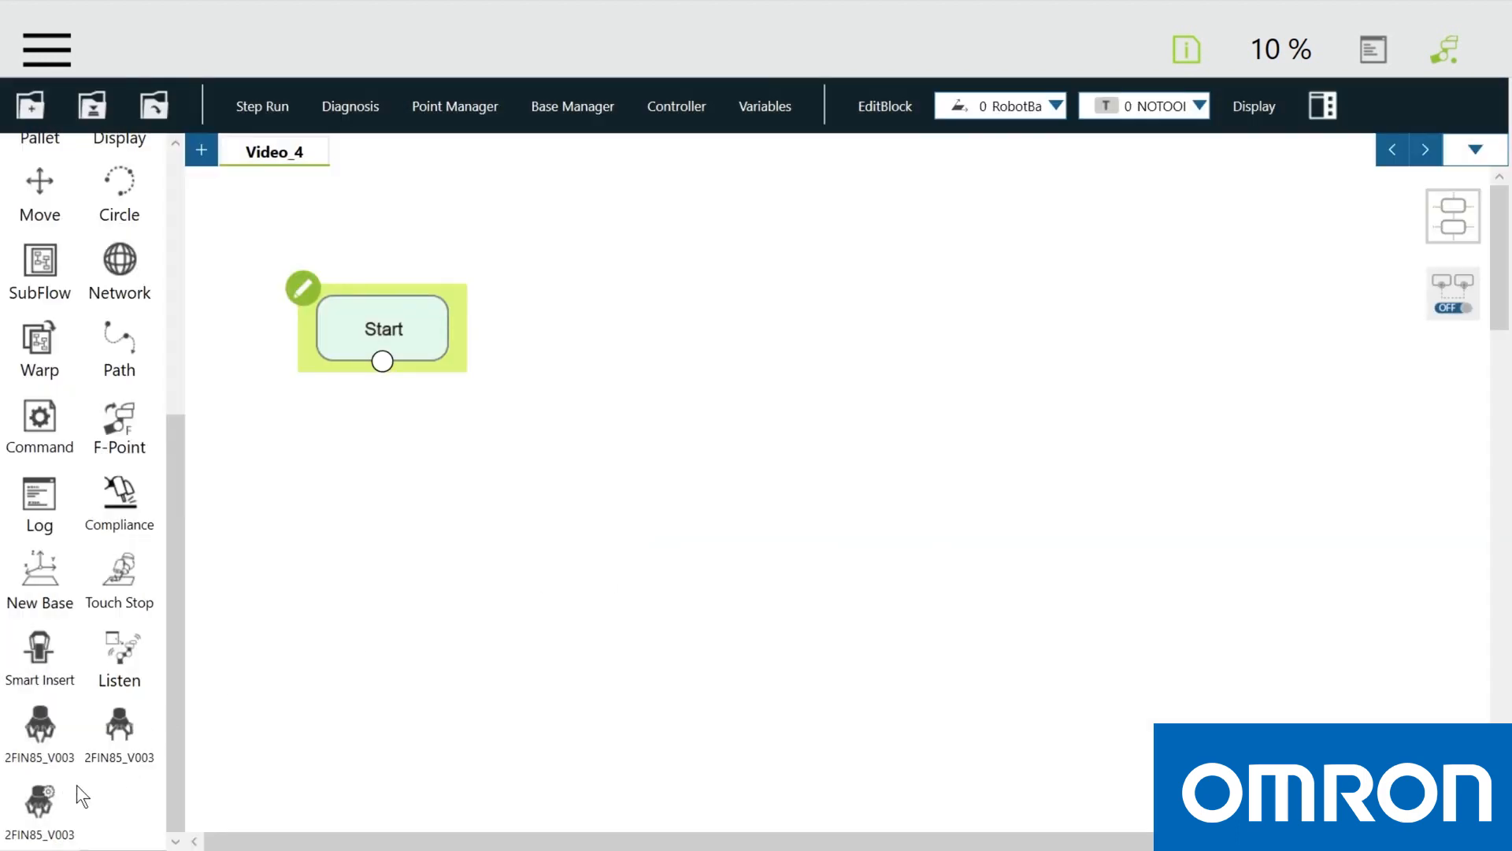
{"action": "mouse_move", "coordinate": [38, 795]}
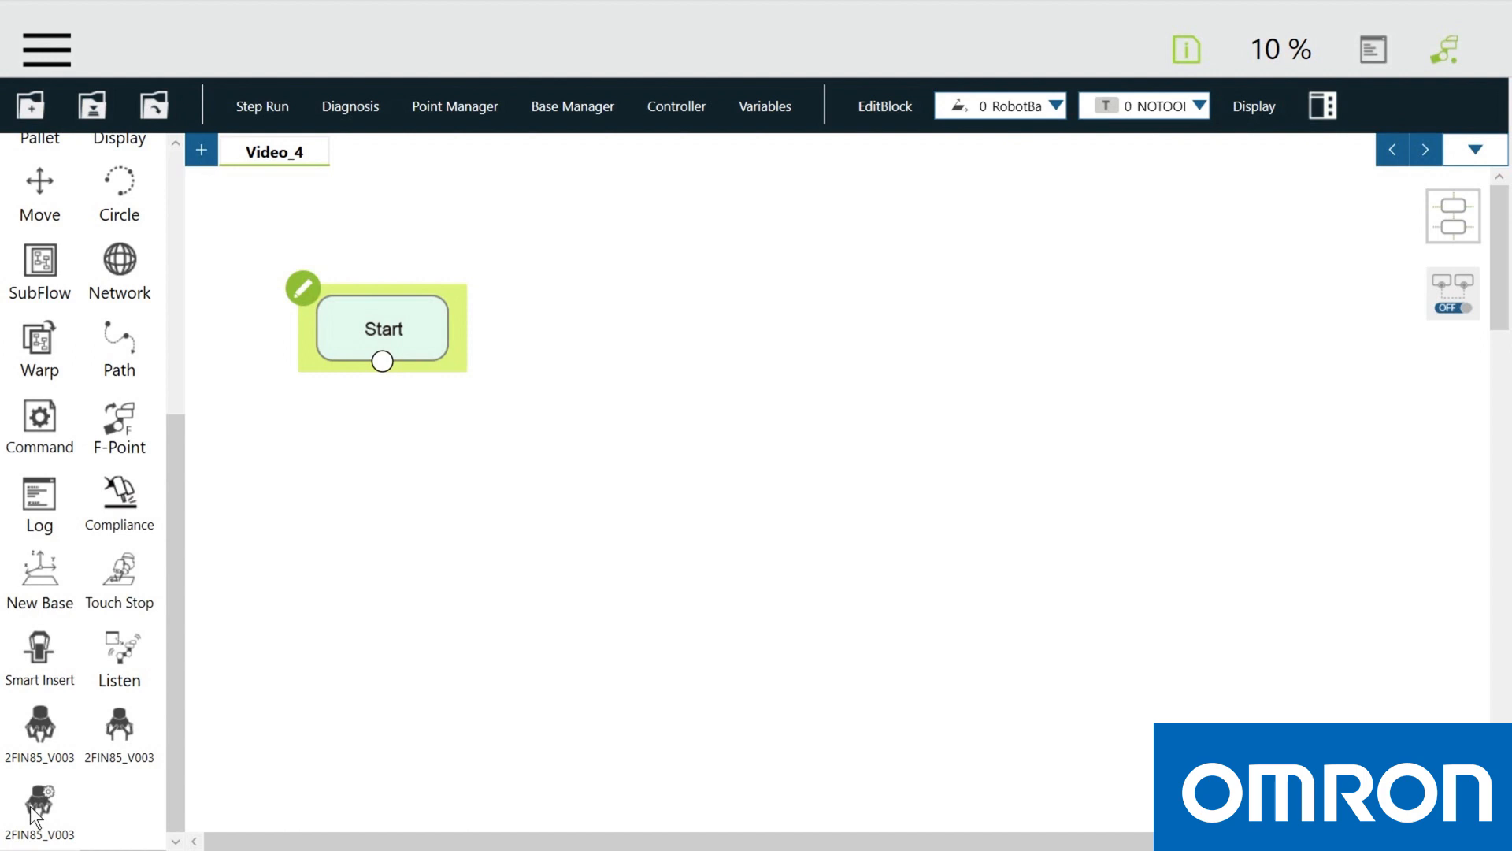
{"action": "left_click", "coordinate": [38, 800]}
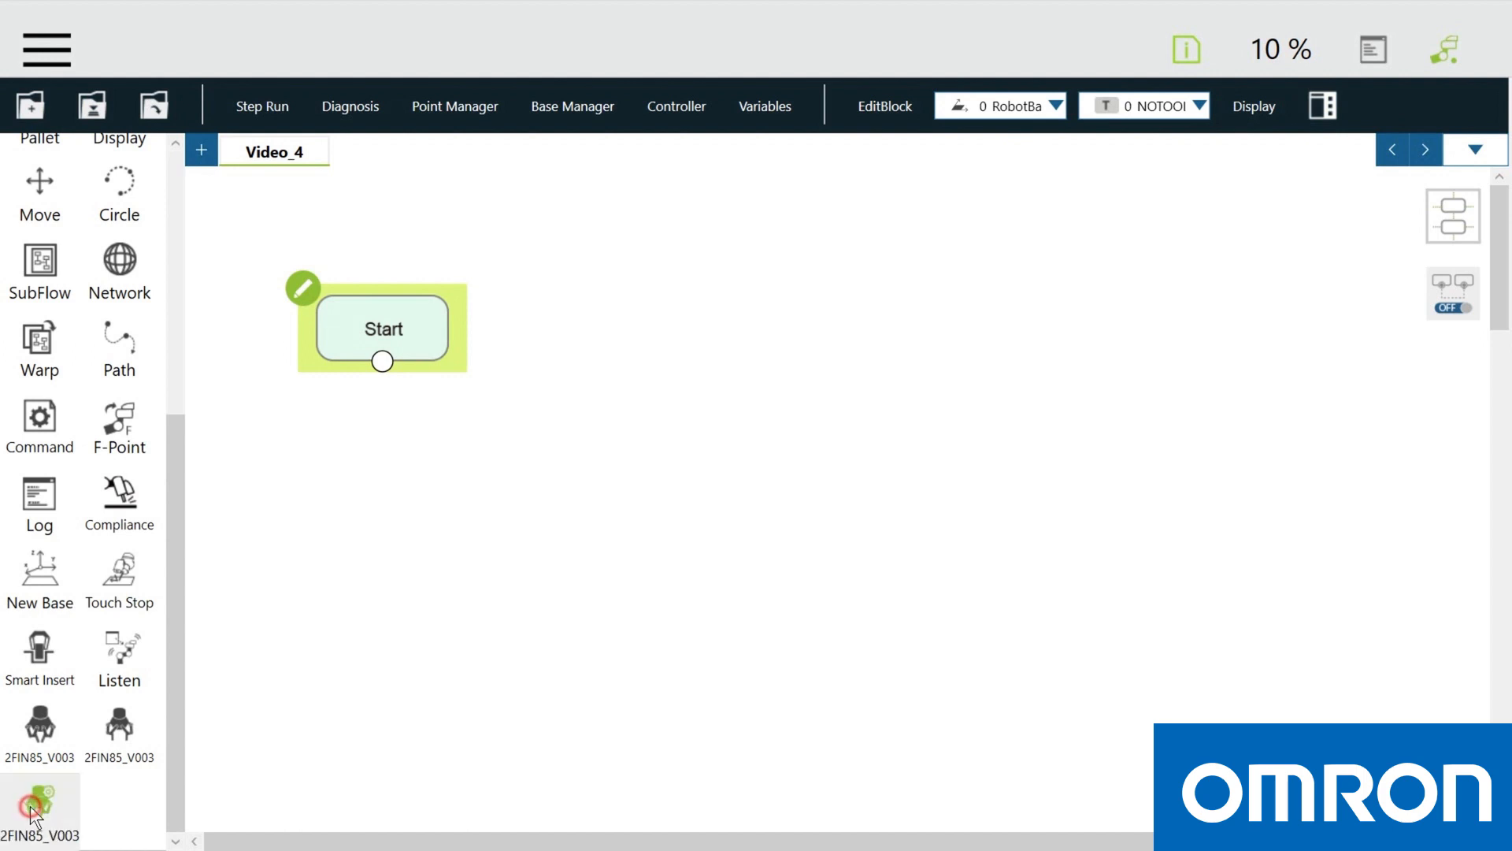
{"action": "left_click_drag", "start_coordinate": [40, 790], "coordinate": [446, 463]}
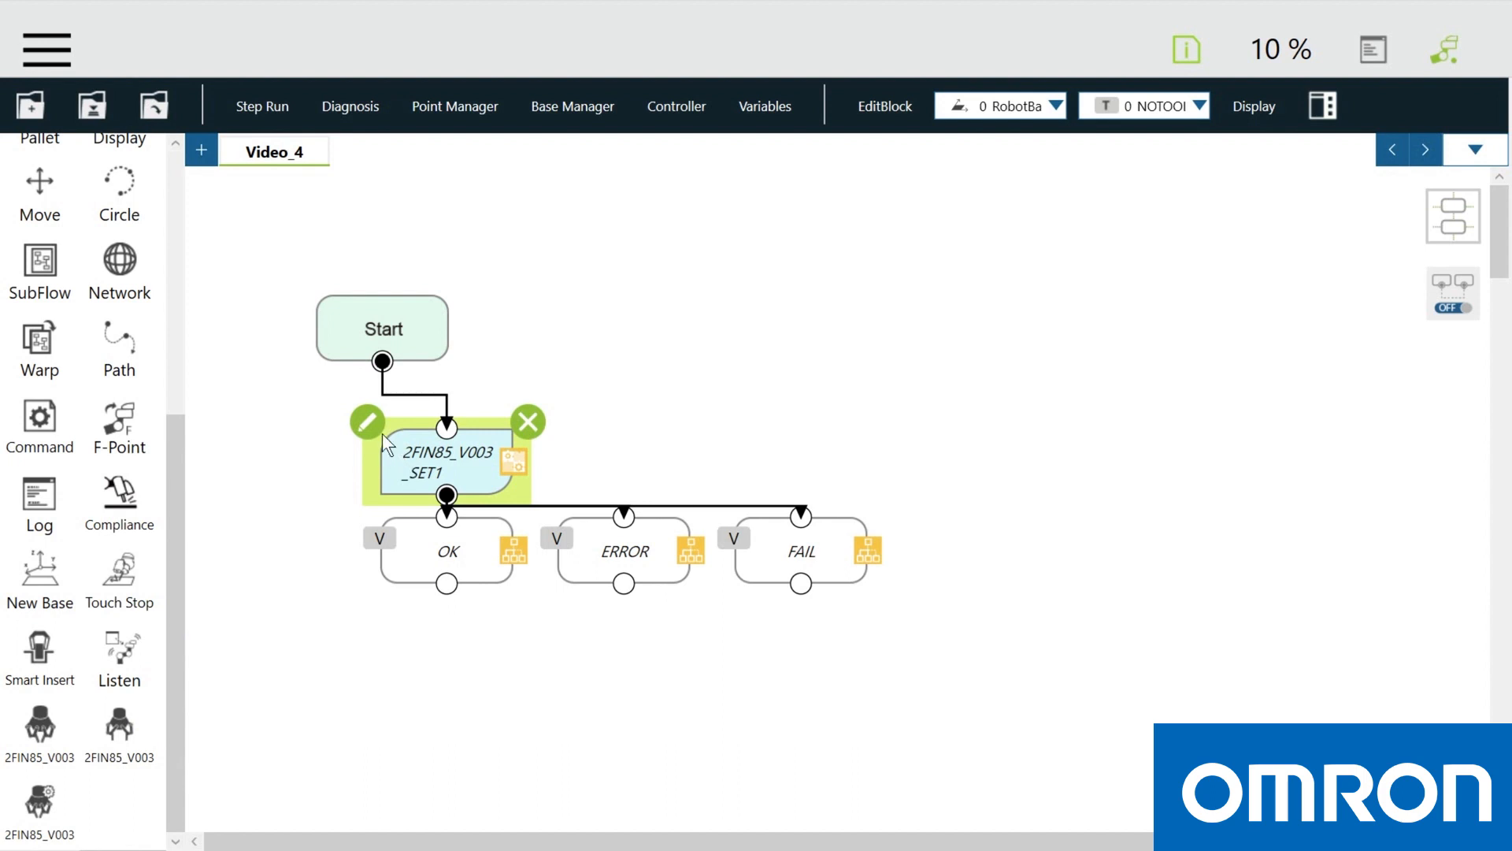
In the SET1 node's Initialize_or_Not variables, change var_reset from false to true.
{"action": "left_click", "coordinate": [365, 422]}
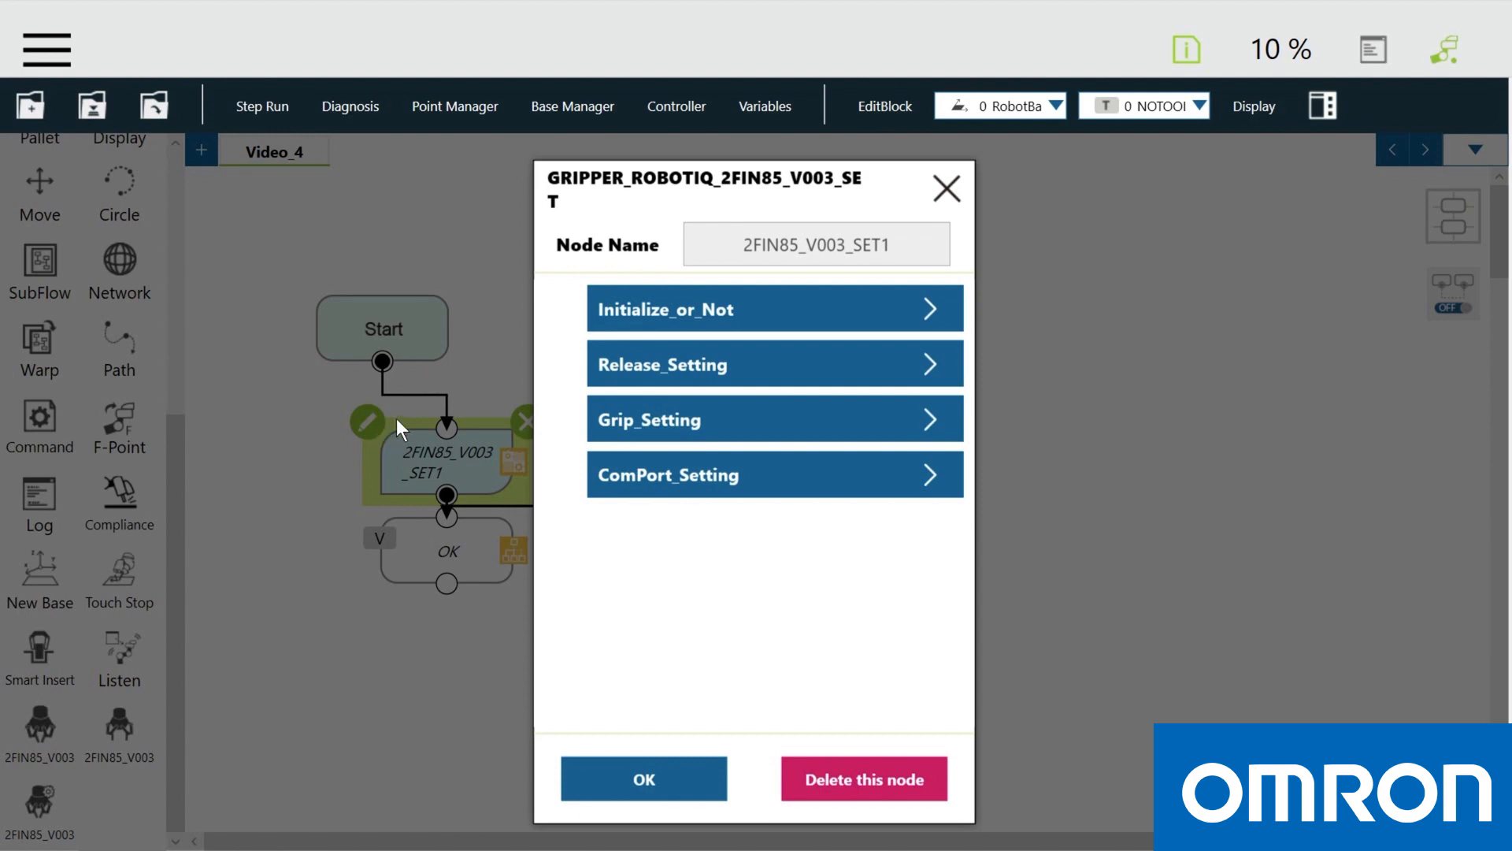
{"action": "left_click", "coordinate": [775, 307]}
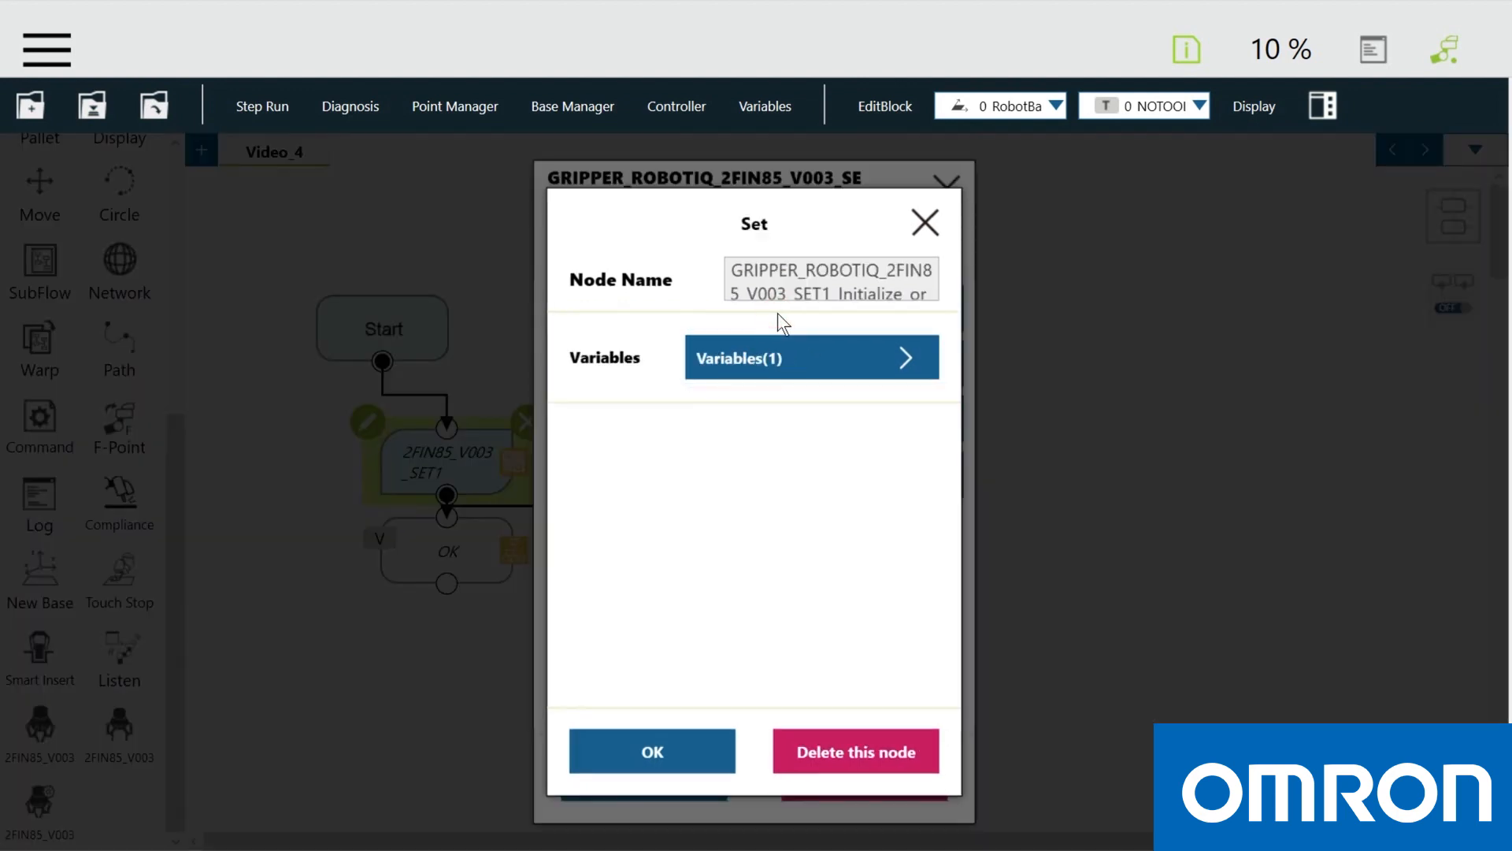
{"action": "left_click", "coordinate": [812, 357]}
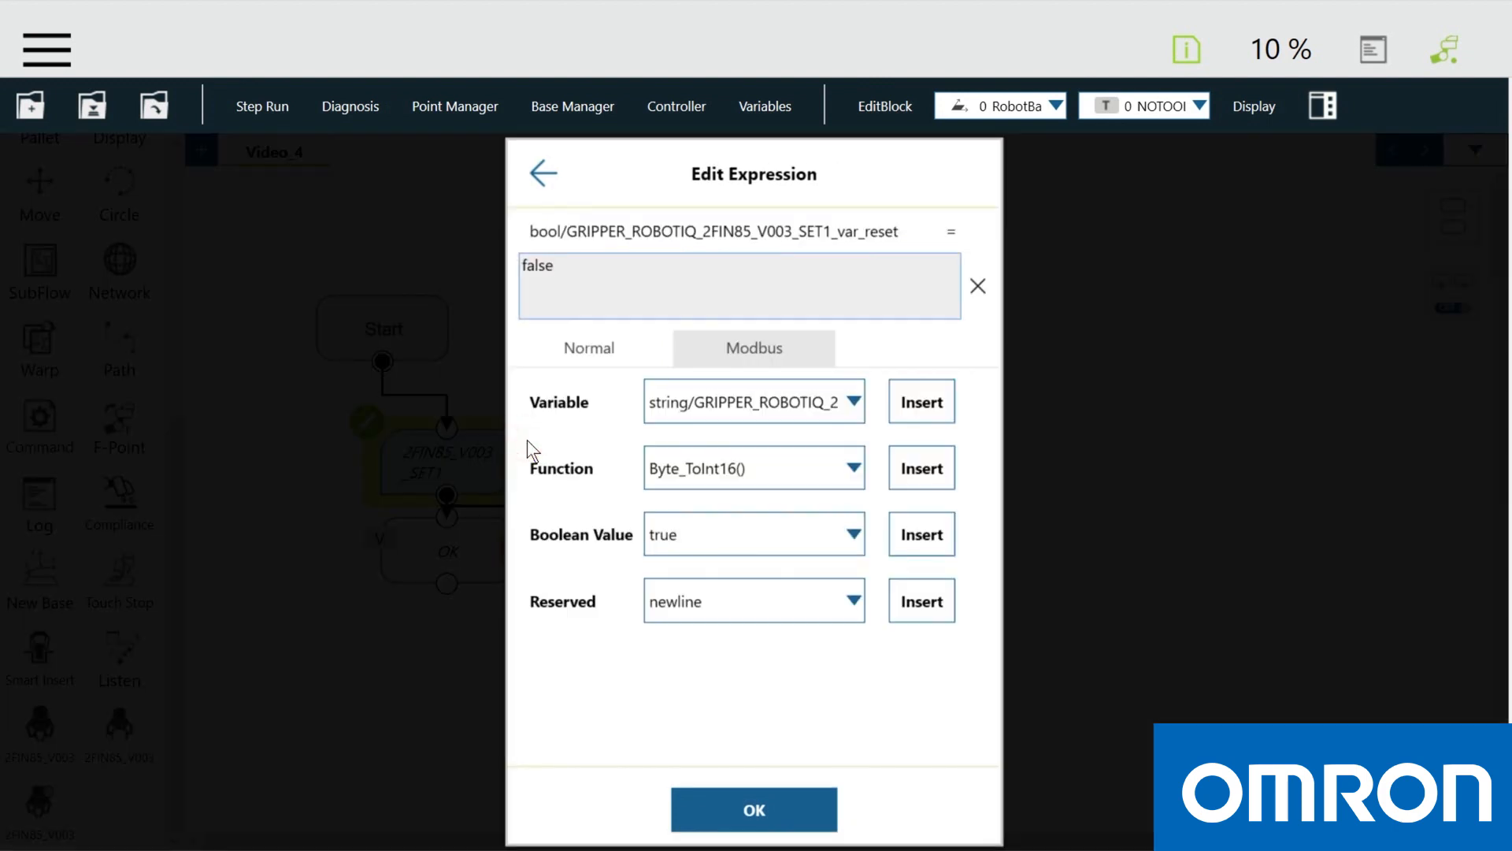
{"action": "double_click", "coordinate": [536, 265]}
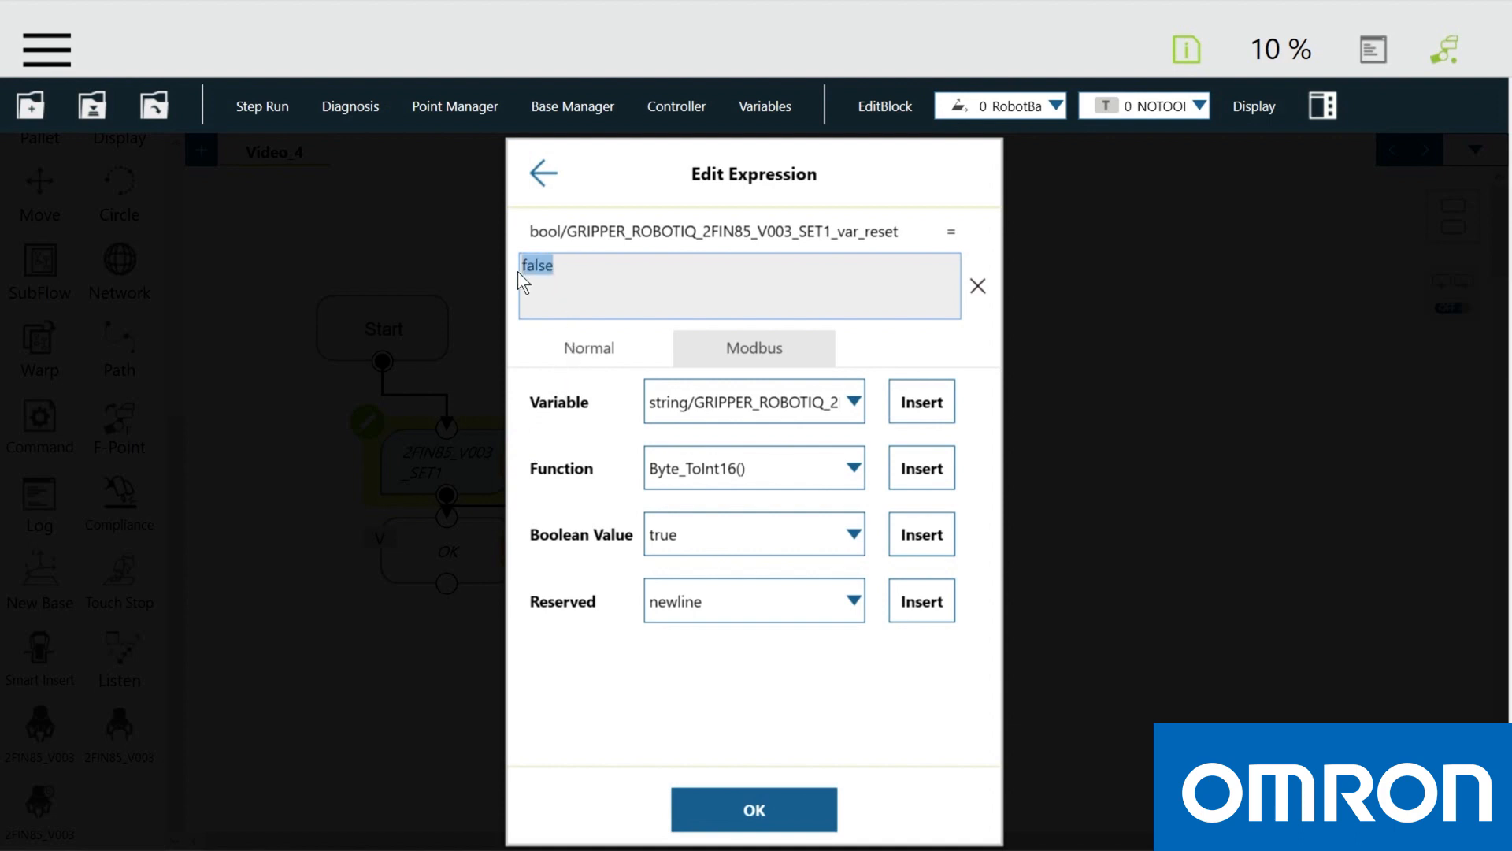
{"action": "type", "text": "tru"}
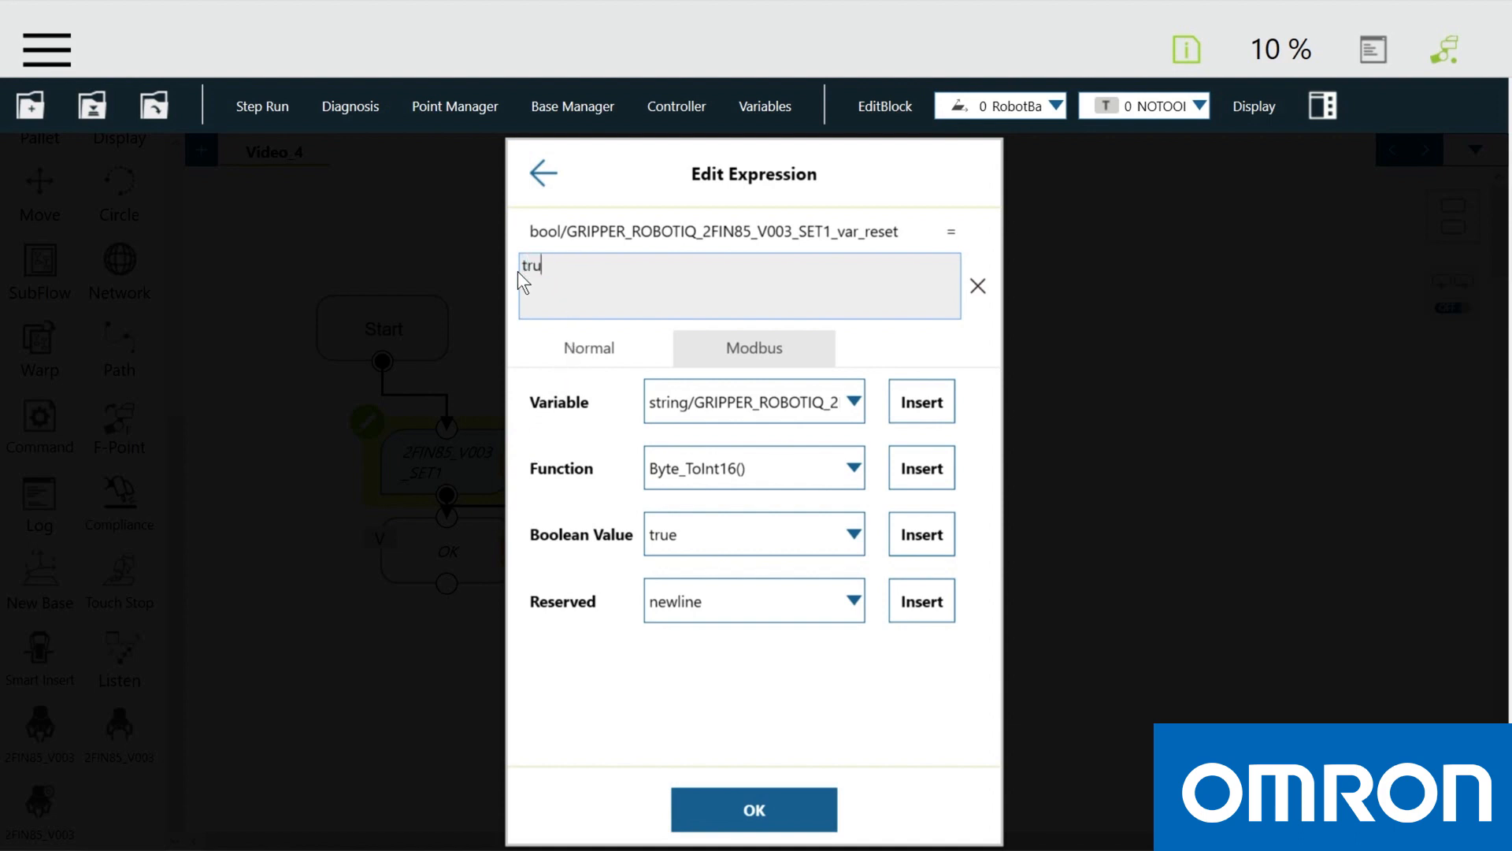
{"action": "type", "text": "e"}
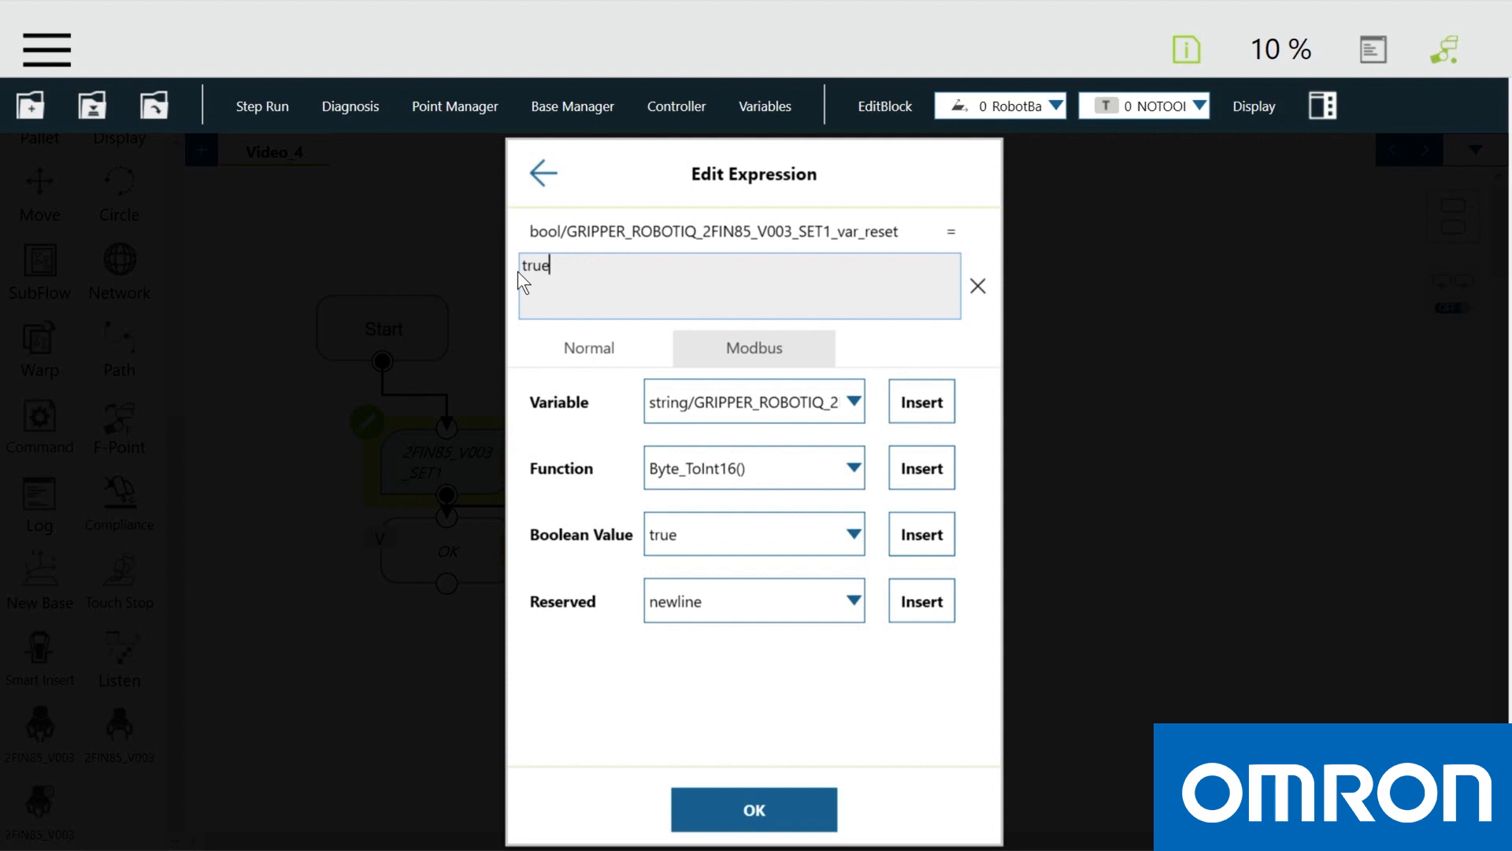
{"action": "left_click", "coordinate": [753, 808]}
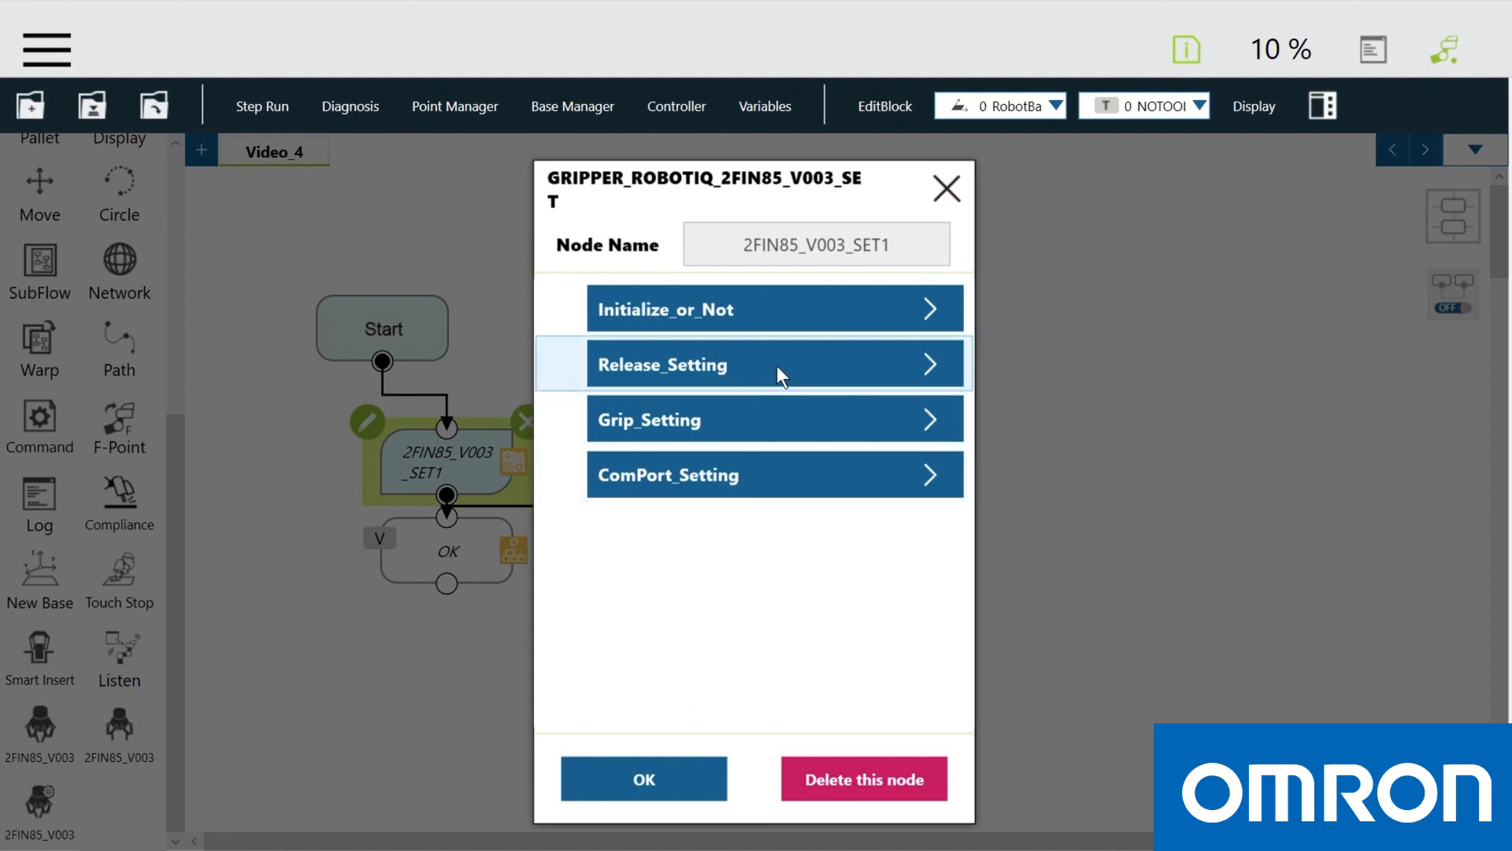
{"action": "left_click", "coordinate": [758, 363]}
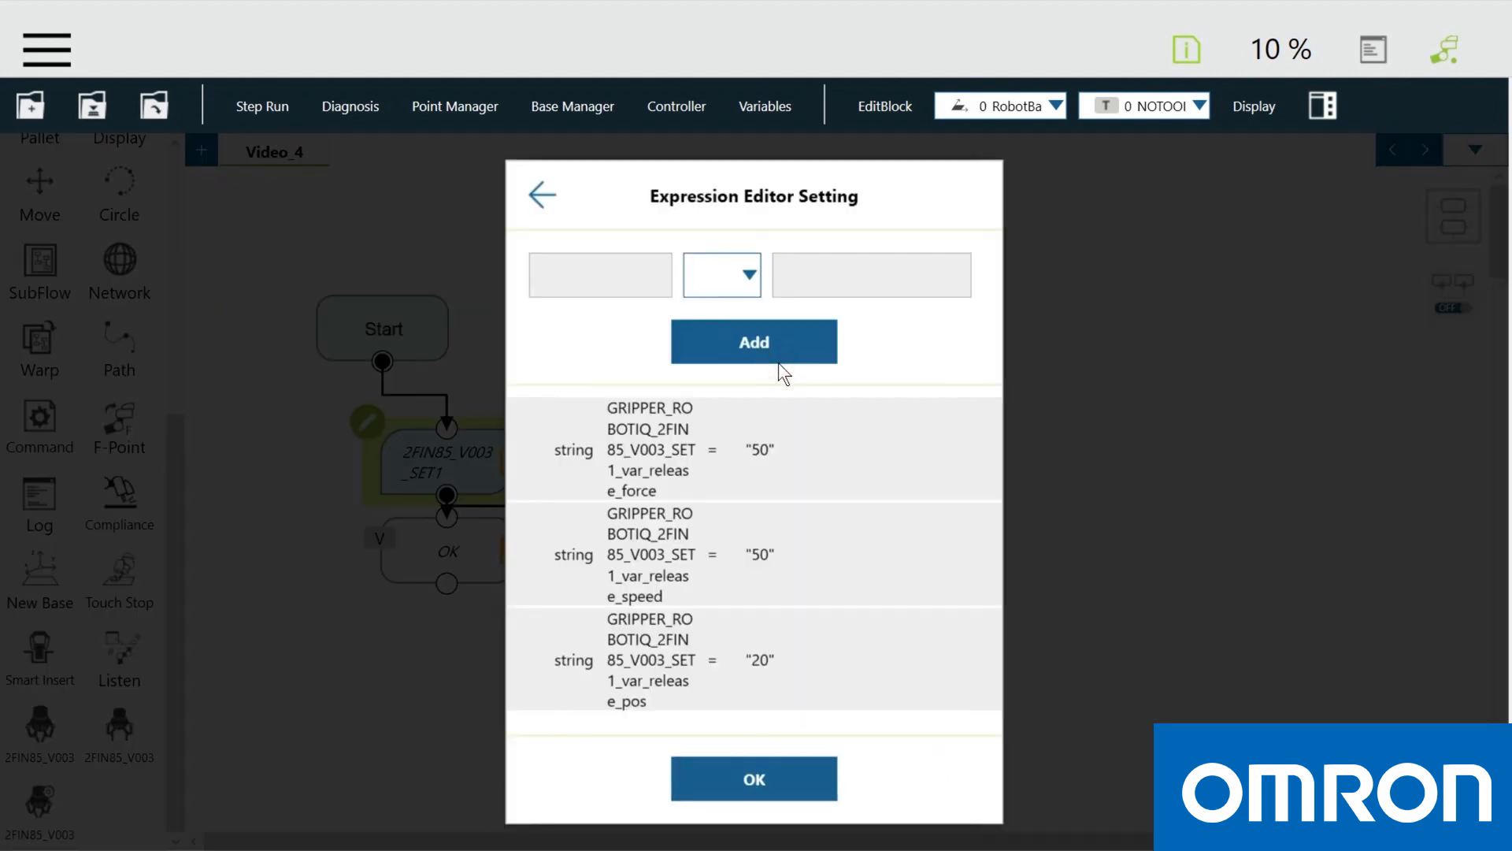
{"action": "mouse_move", "coordinate": [636, 605]}
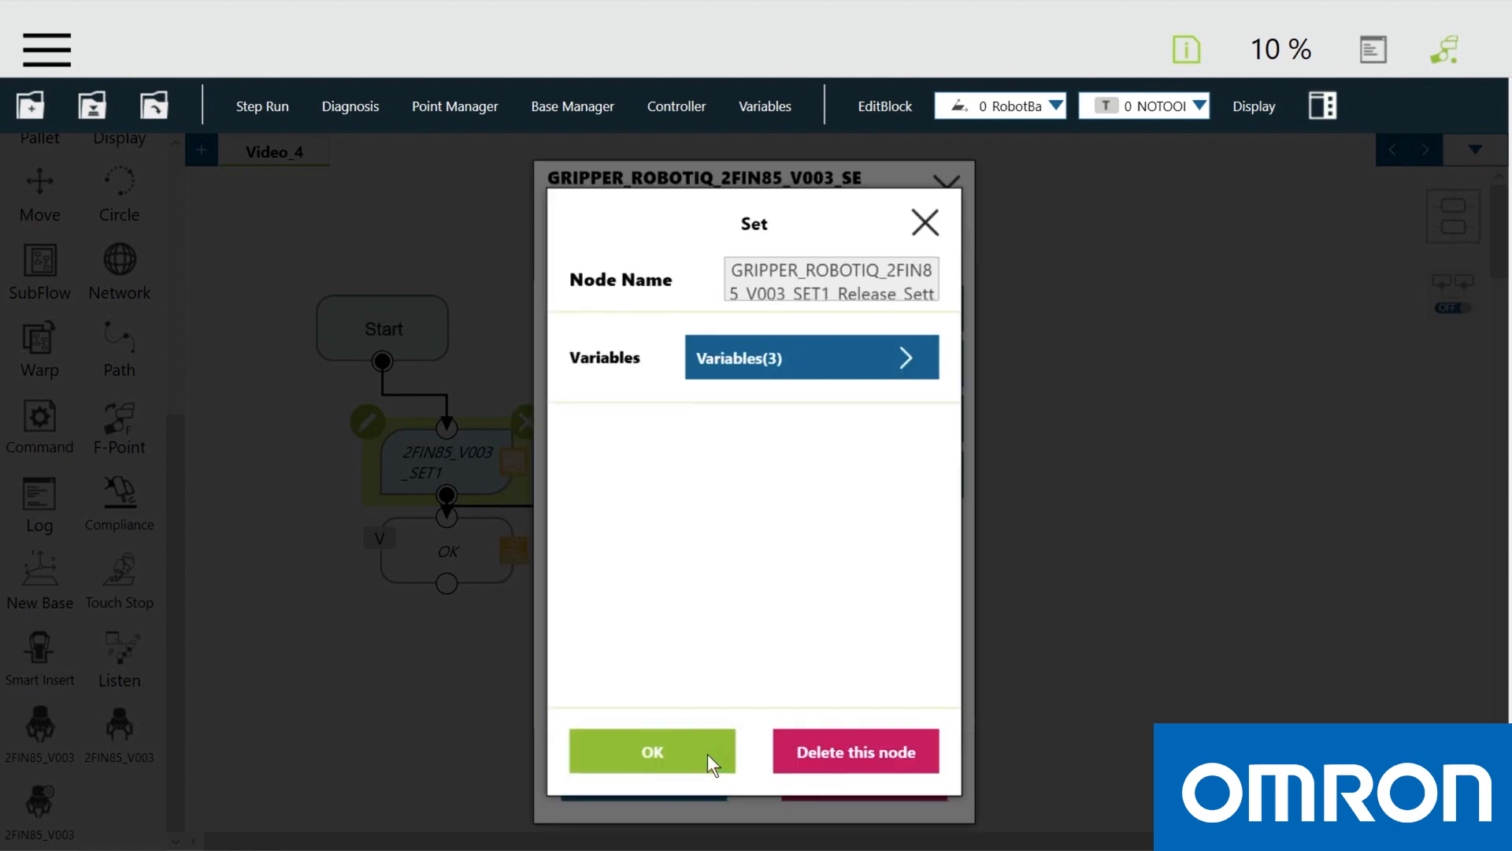
{"action": "left_click", "coordinate": [810, 358]}
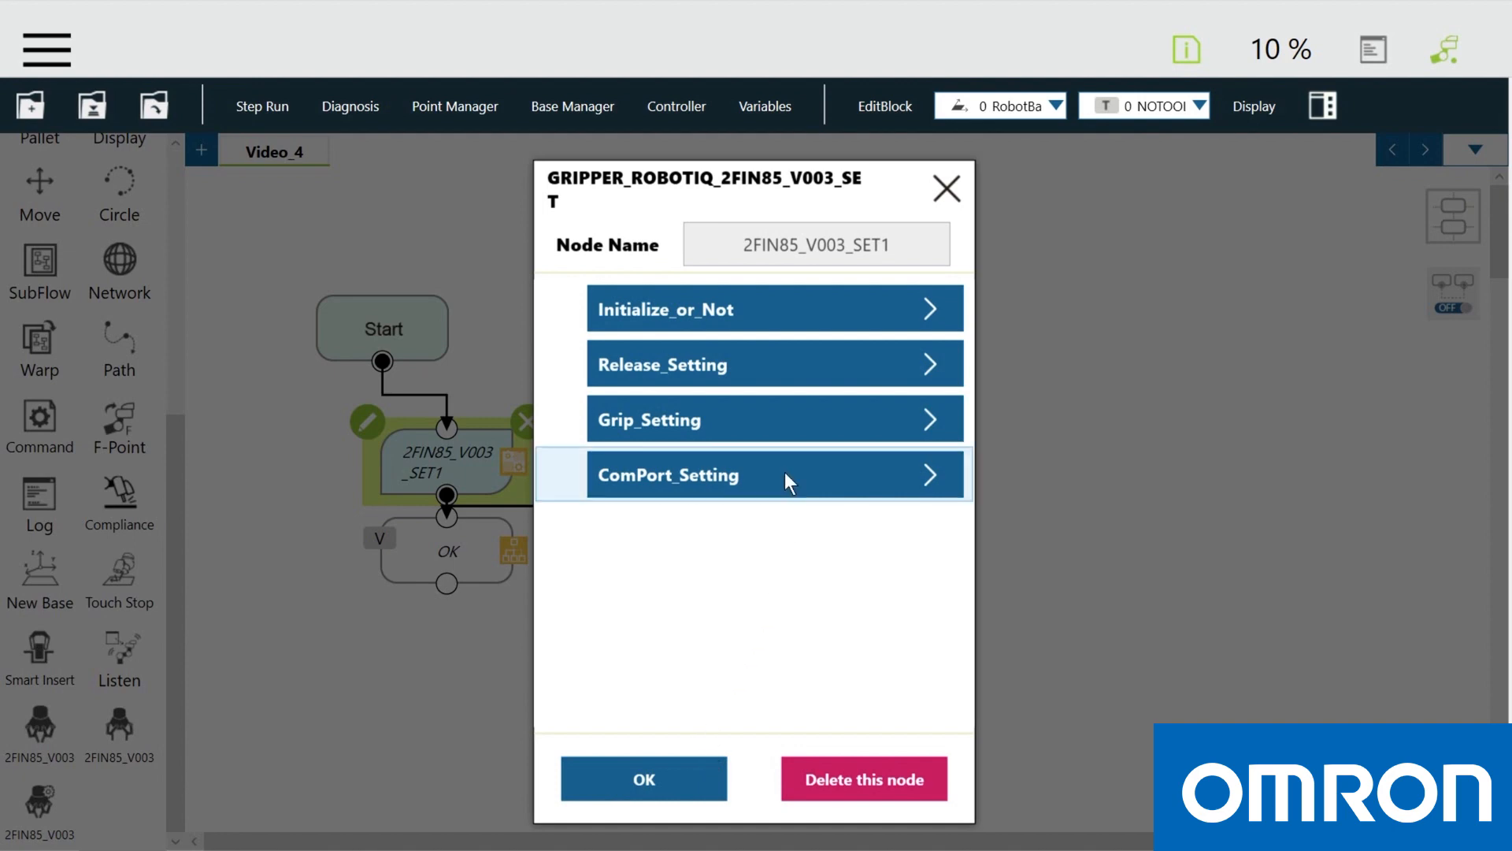
{"action": "left_click", "coordinate": [775, 474]}
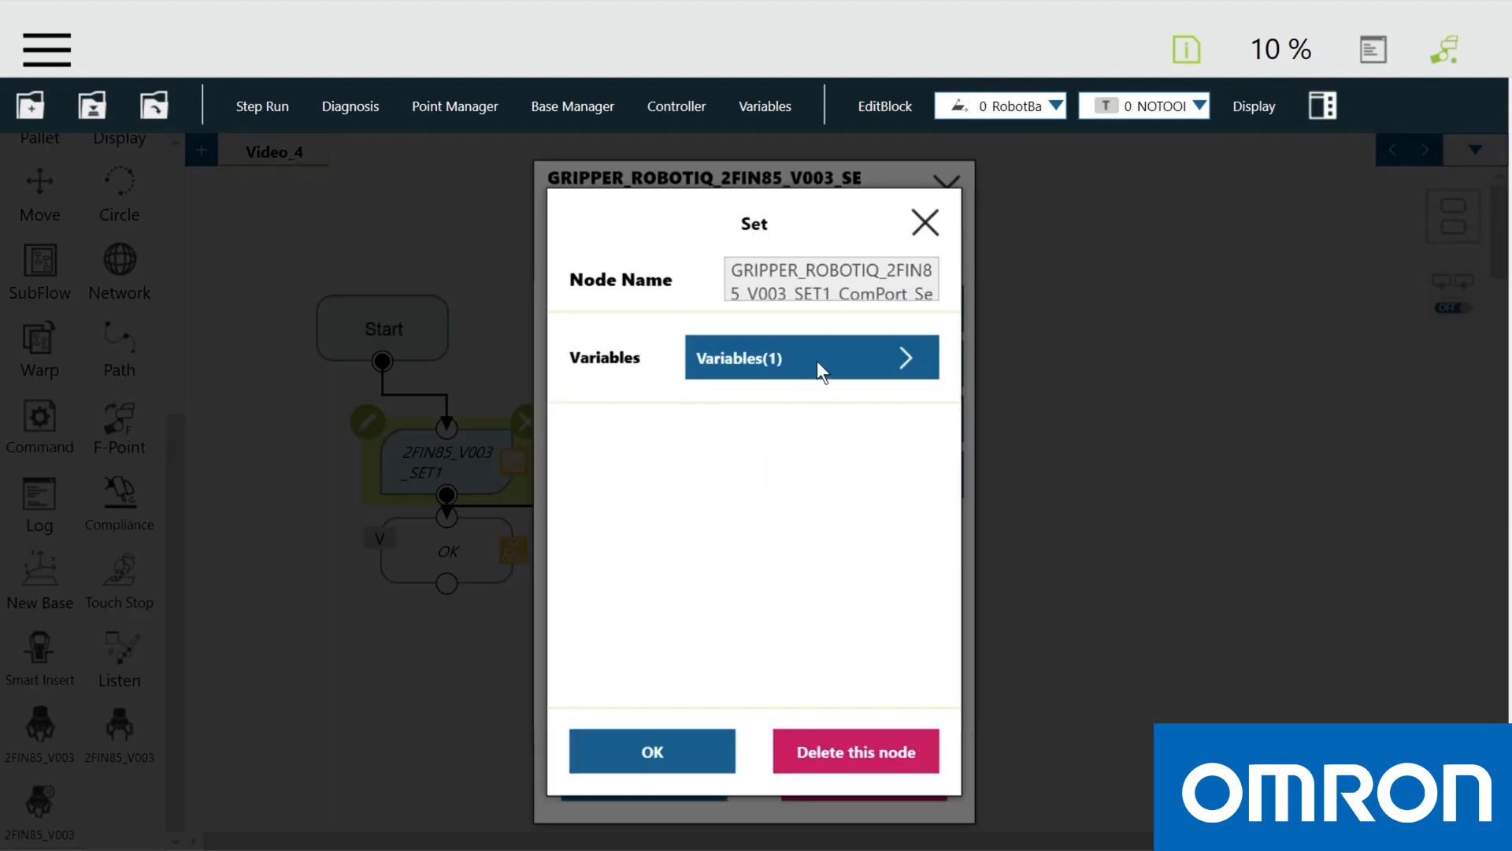
{"action": "left_click", "coordinate": [810, 357]}
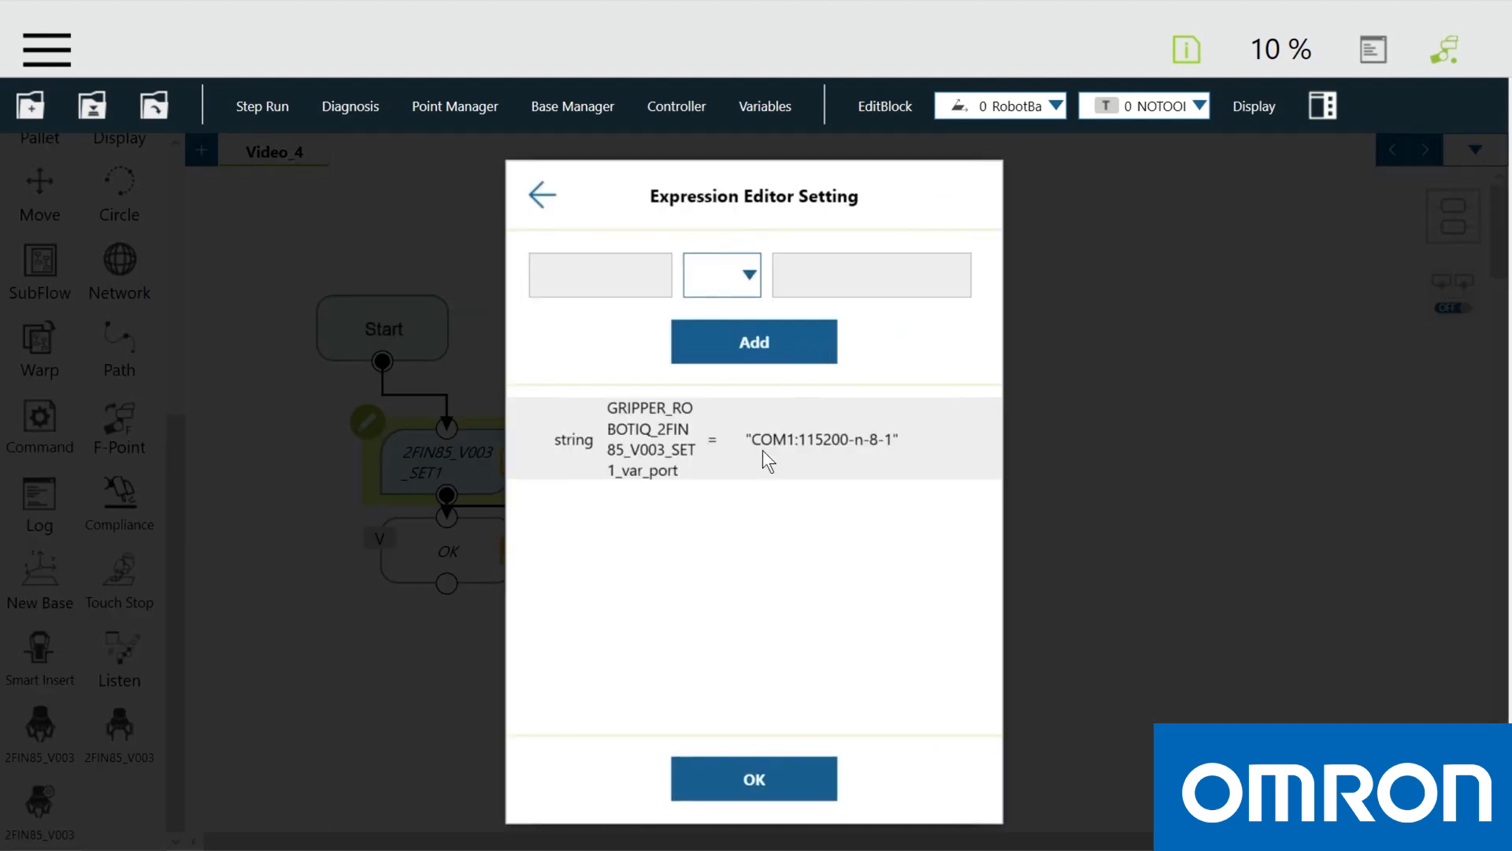
{"action": "mouse_move", "coordinate": [807, 461]}
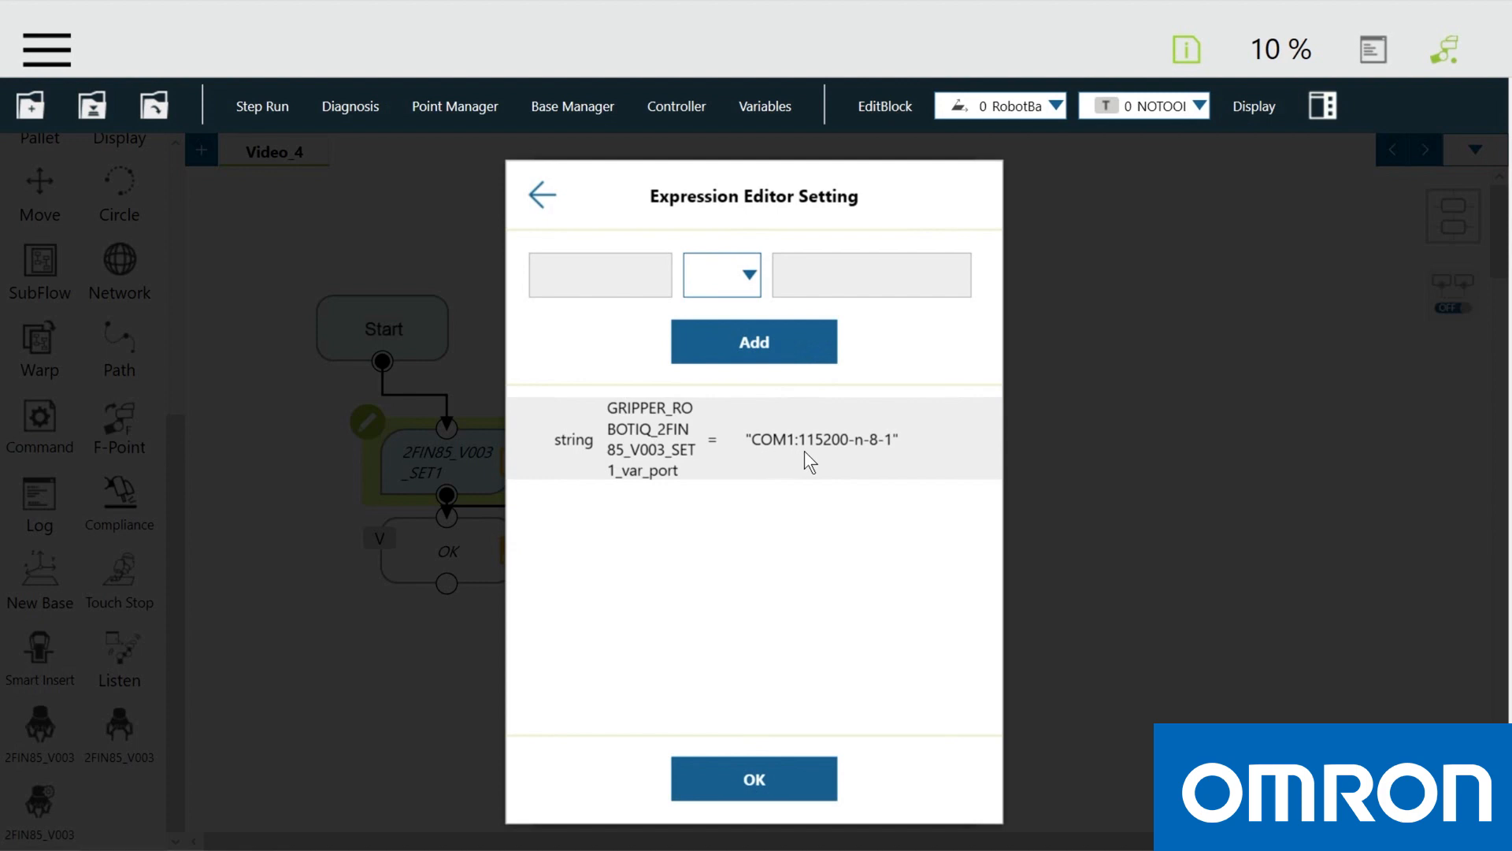
{"action": "mouse_move", "coordinate": [741, 658]}
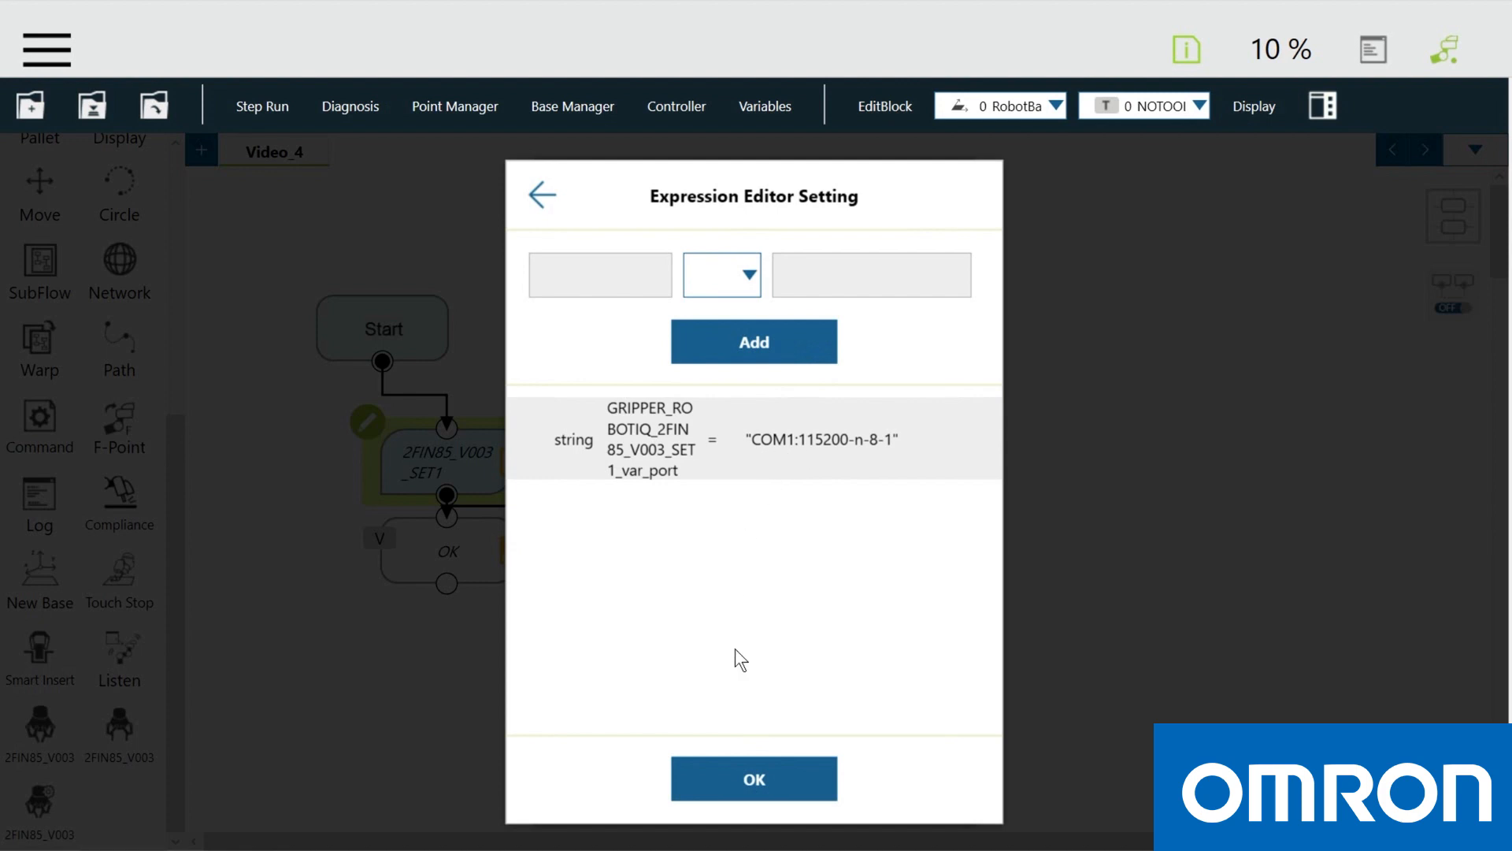
{"action": "left_click", "coordinate": [540, 196]}
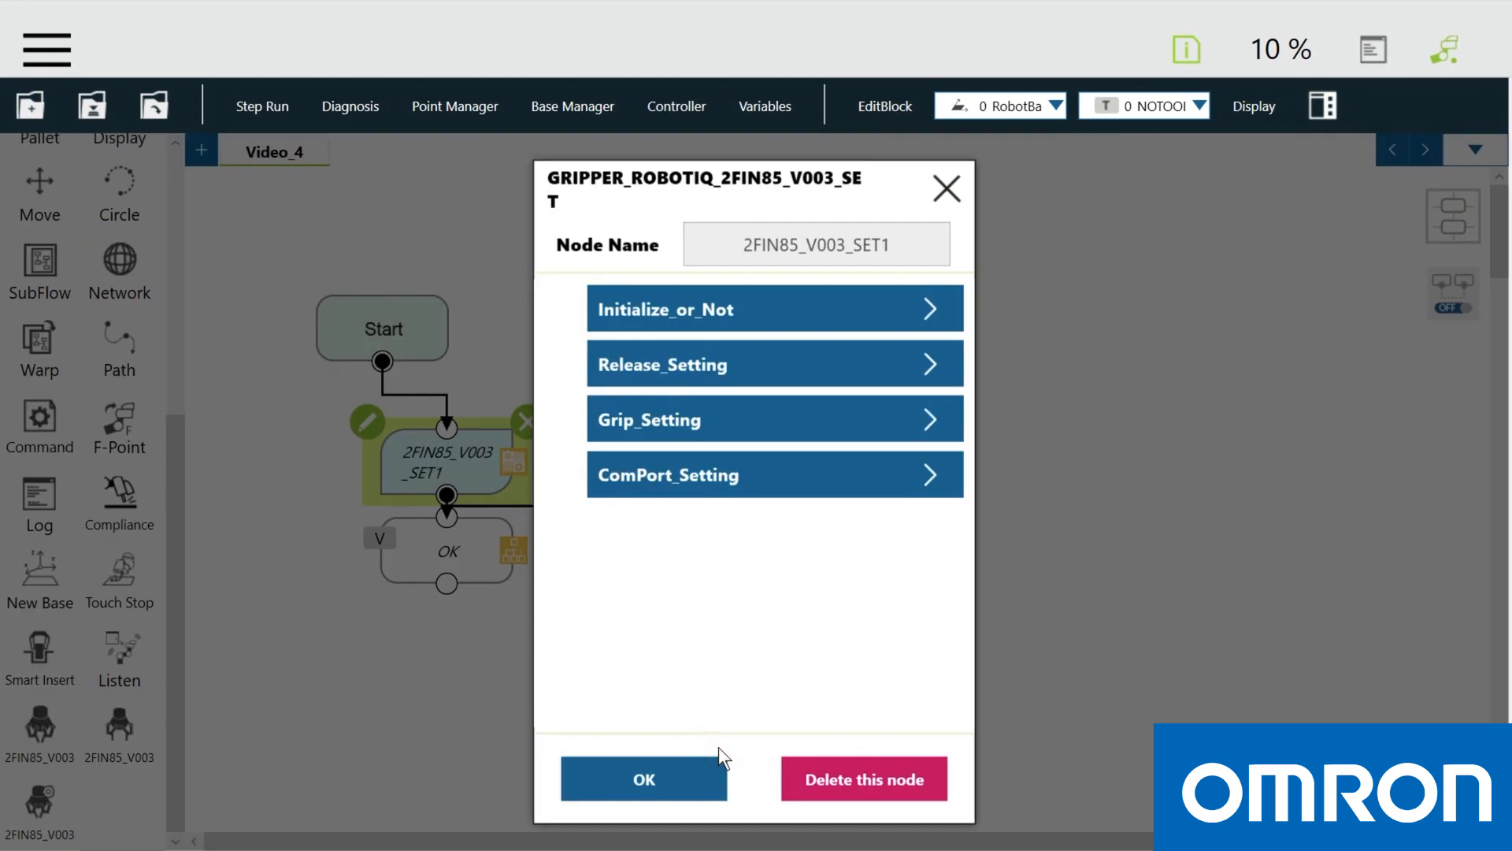
Close the SET node dialog and chain the 2FIN85 release and grip nodes after its OK branch.
{"action": "left_click", "coordinate": [643, 778]}
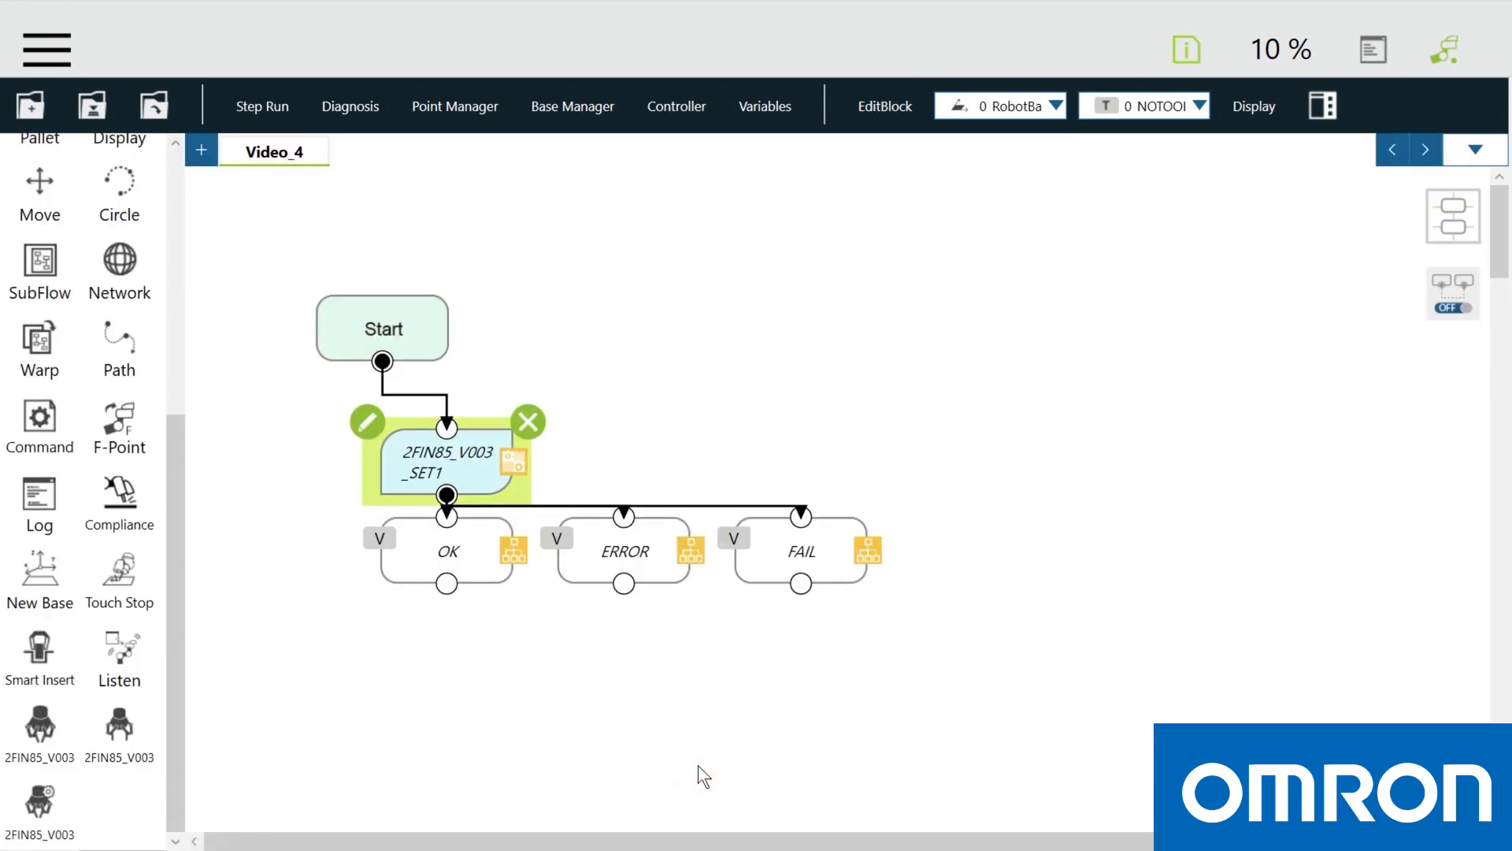
{"action": "left_click", "coordinate": [473, 562]}
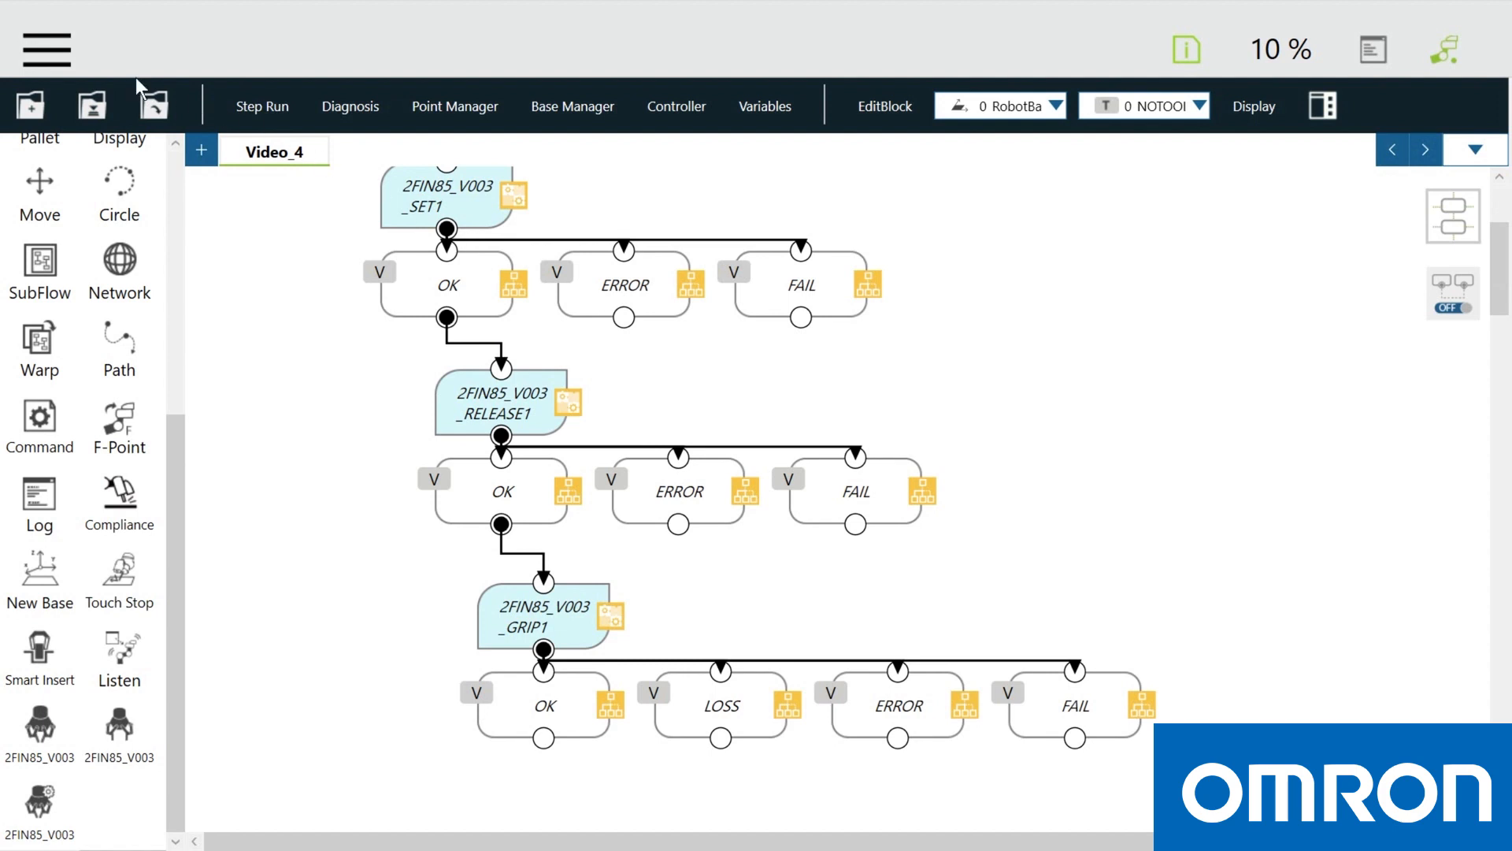
In Robot Setting > Gripper Button, use customized components 2FIN85_V003 GRIP and RELEASE.
{"action": "left_click", "coordinate": [44, 49]}
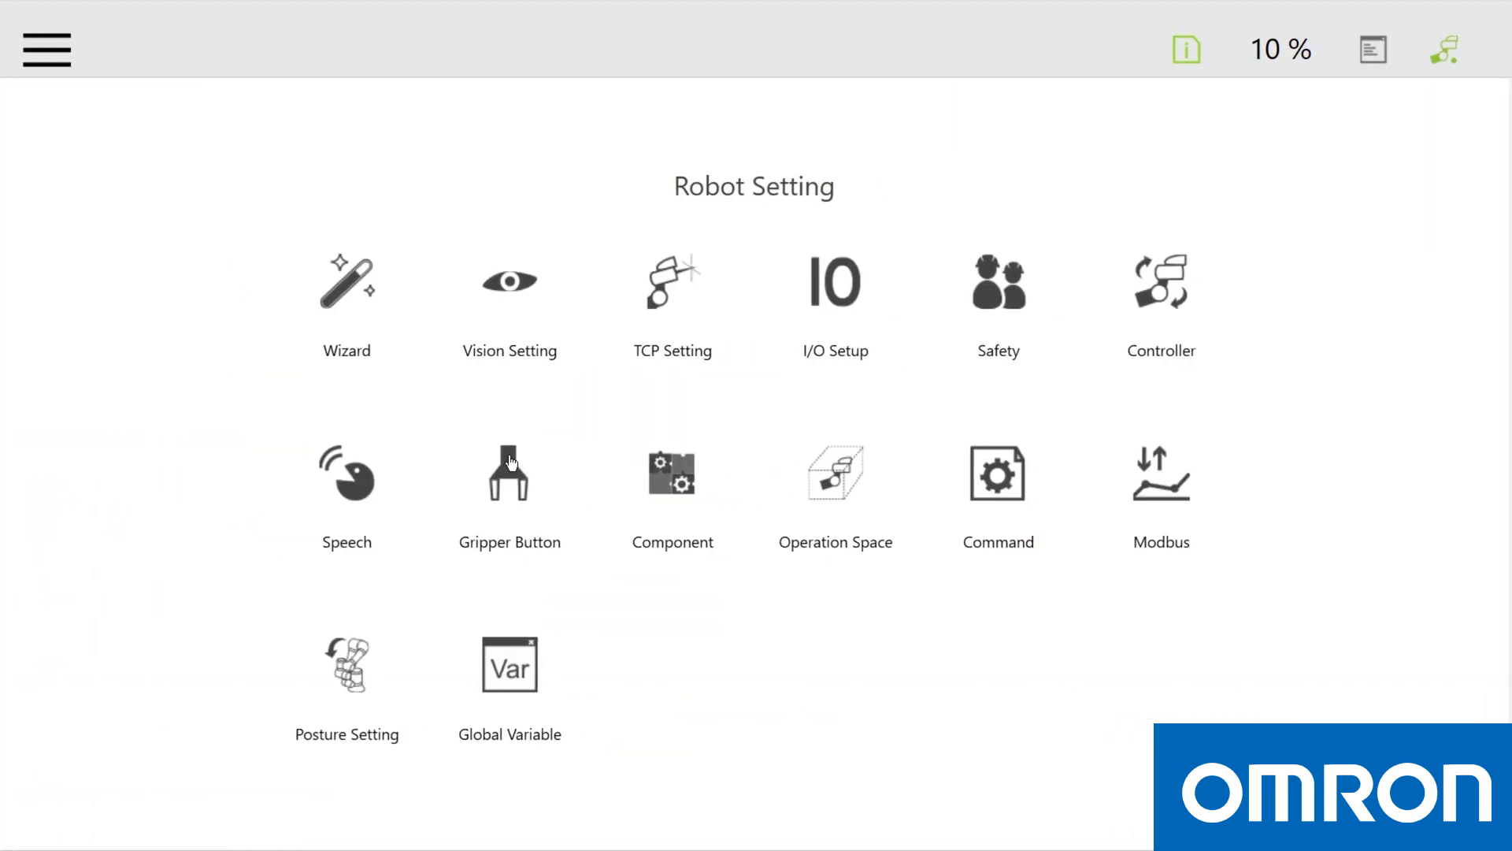
{"action": "left_click", "coordinate": [509, 473]}
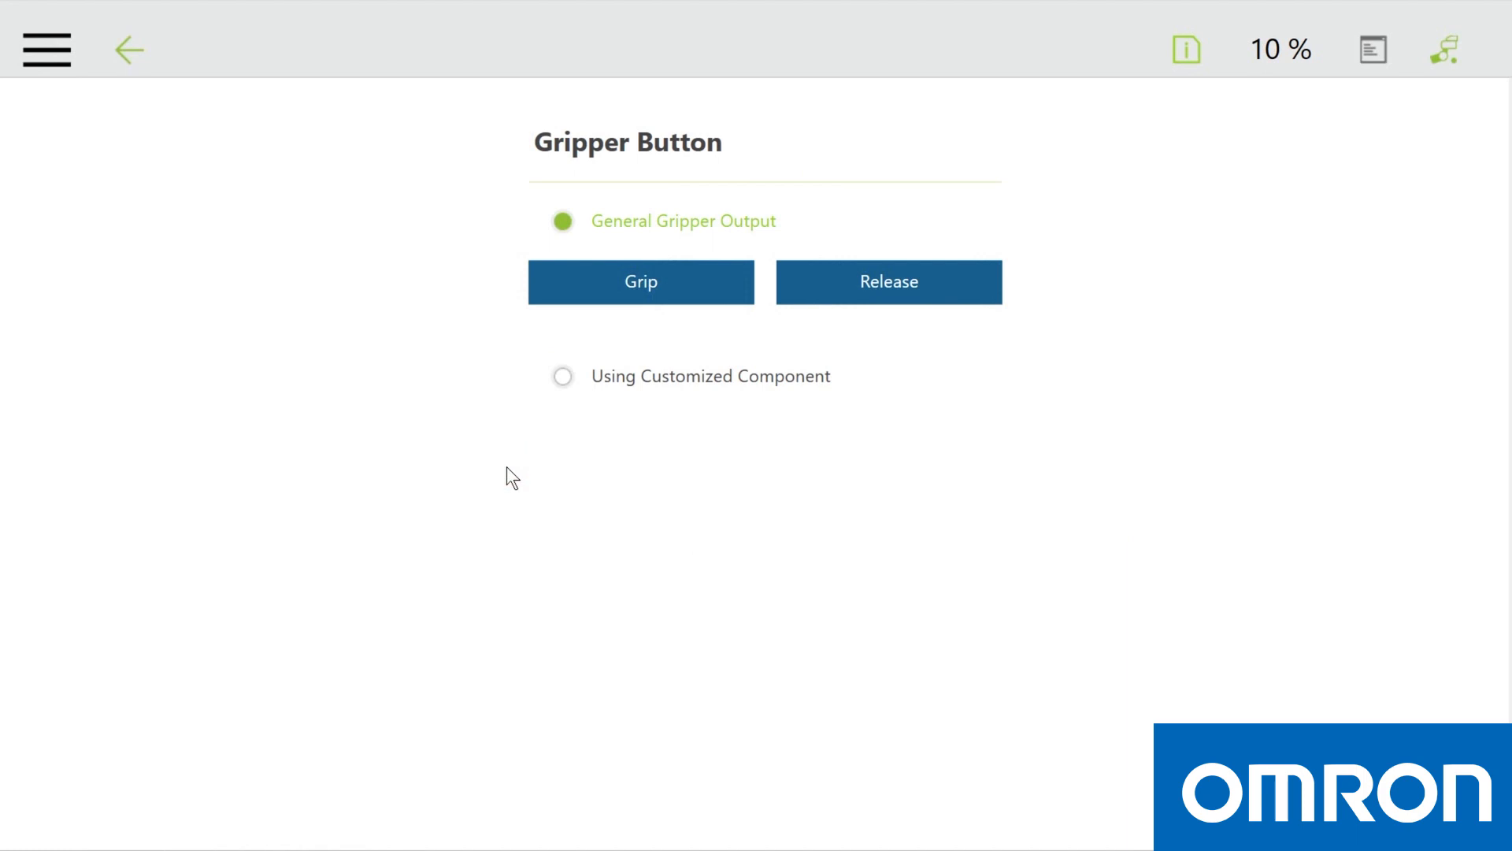
{"action": "left_click", "coordinate": [563, 376]}
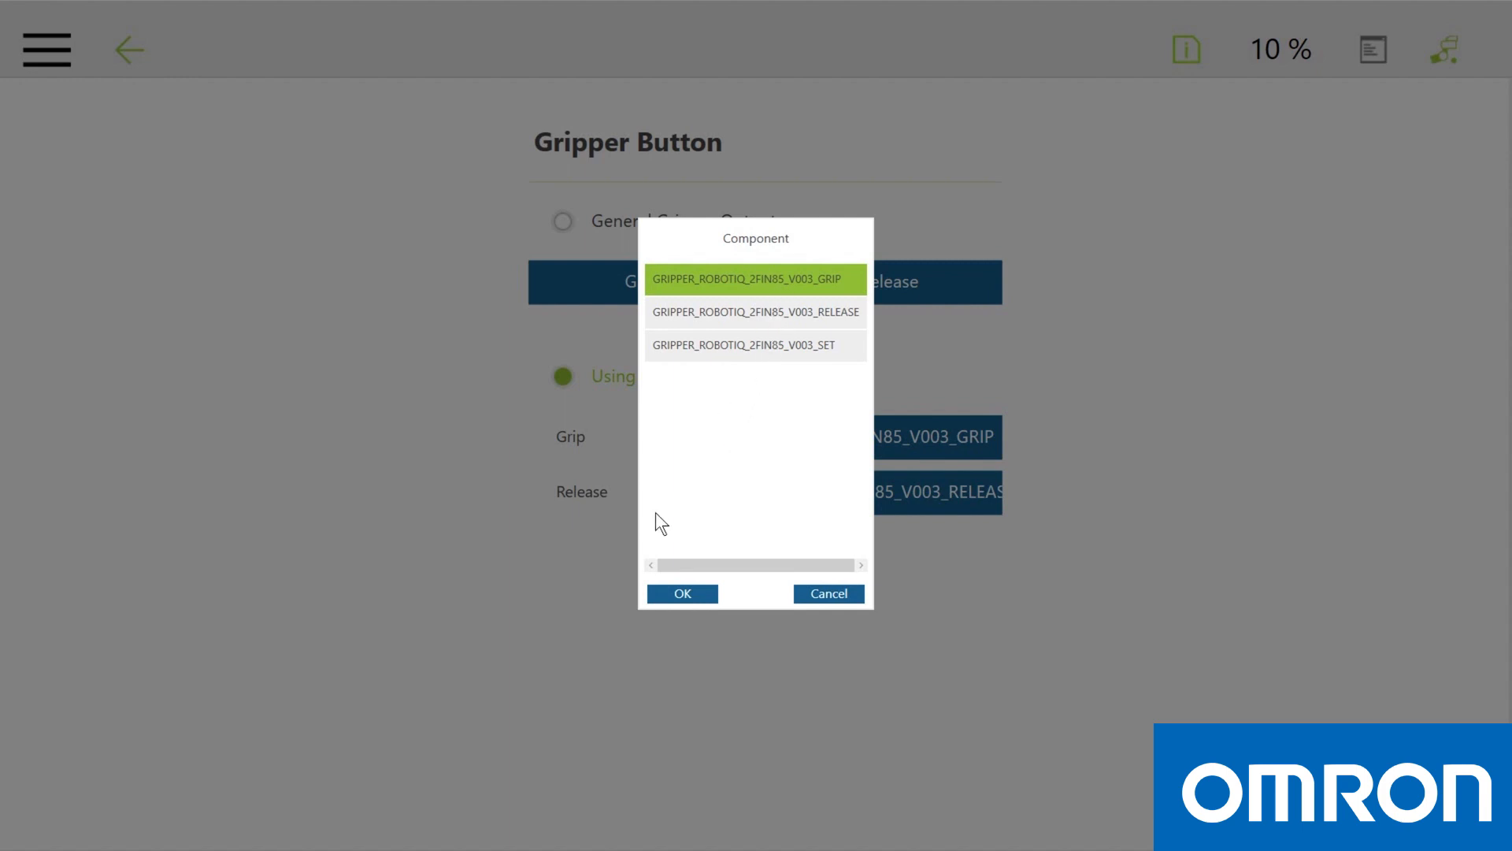
{"action": "left_click", "coordinate": [682, 594]}
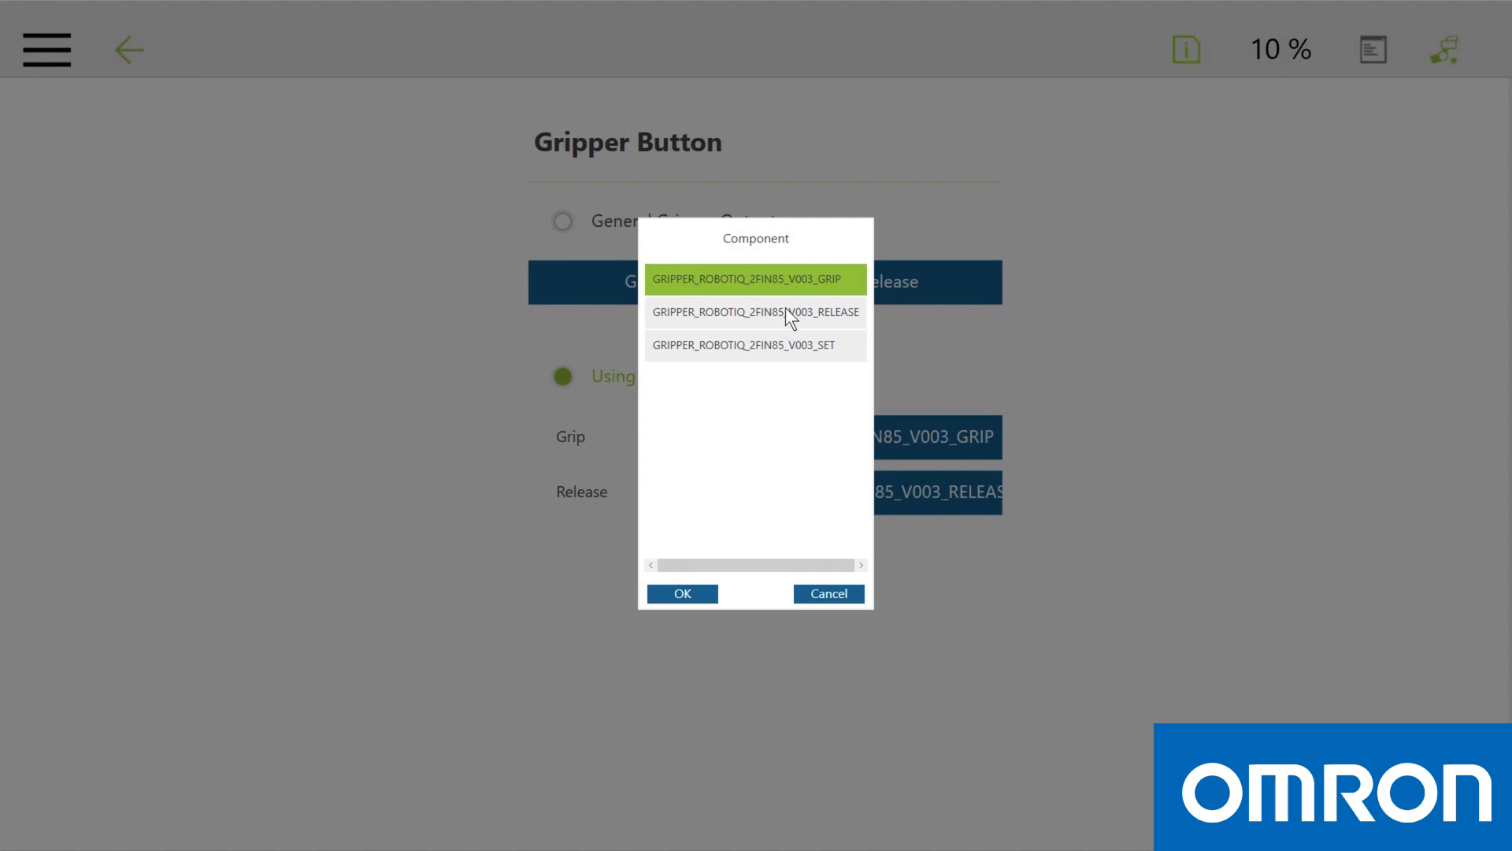
{"action": "left_click", "coordinate": [754, 312]}
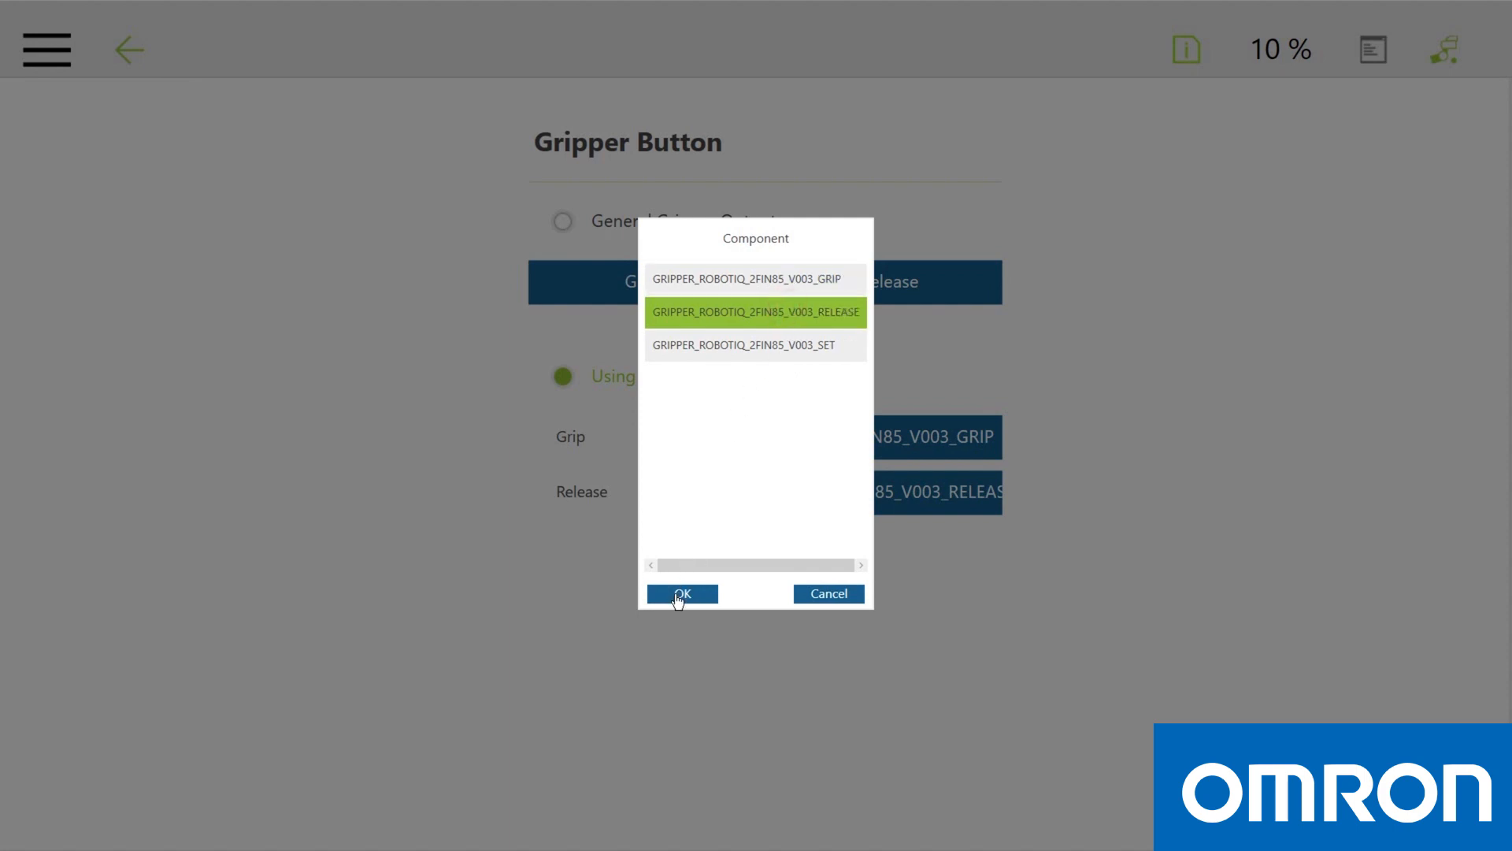
{"action": "left_click", "coordinate": [682, 594]}
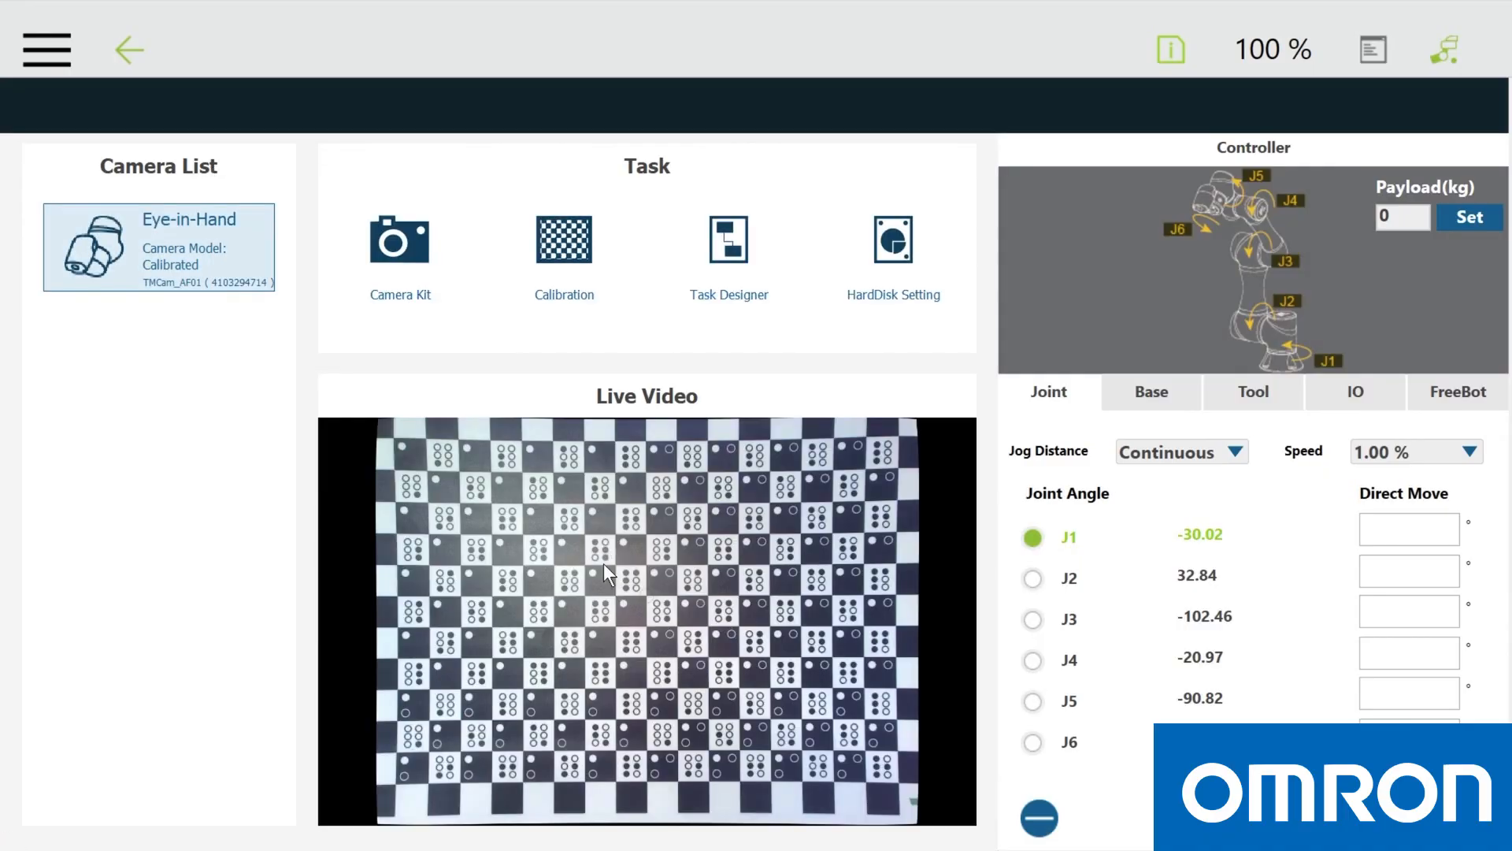